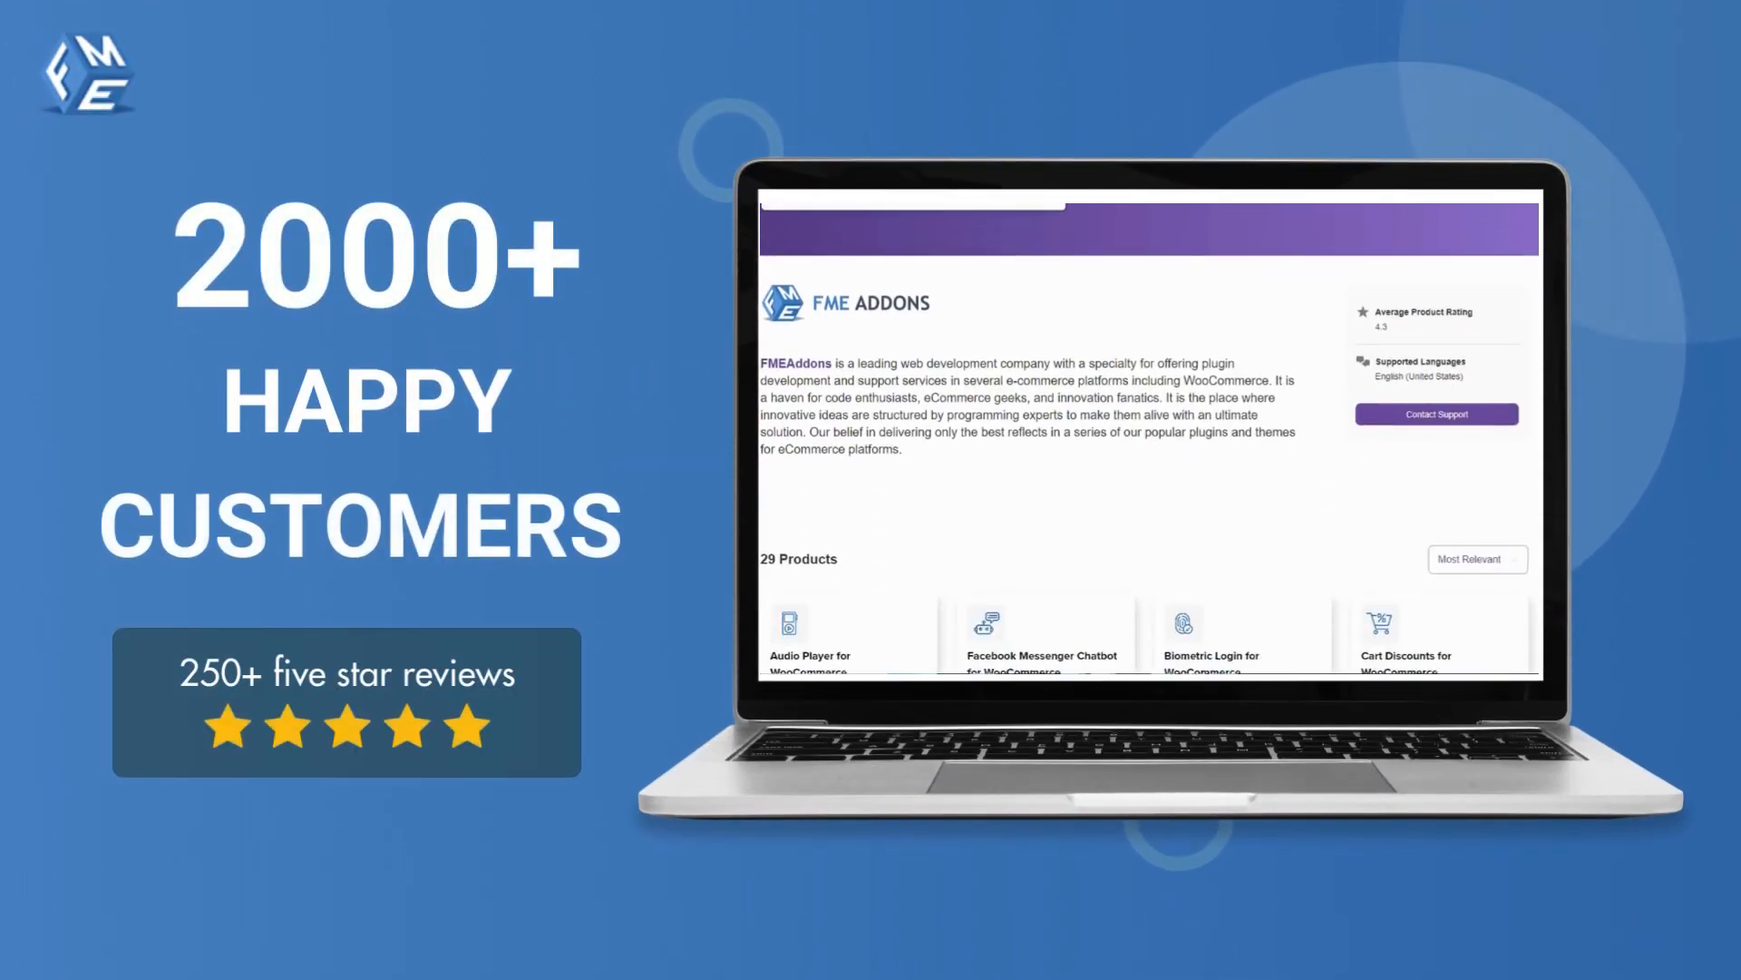
Watch the FME Addons promo until the Shop page lists ten sale products
scroll(down, 3)
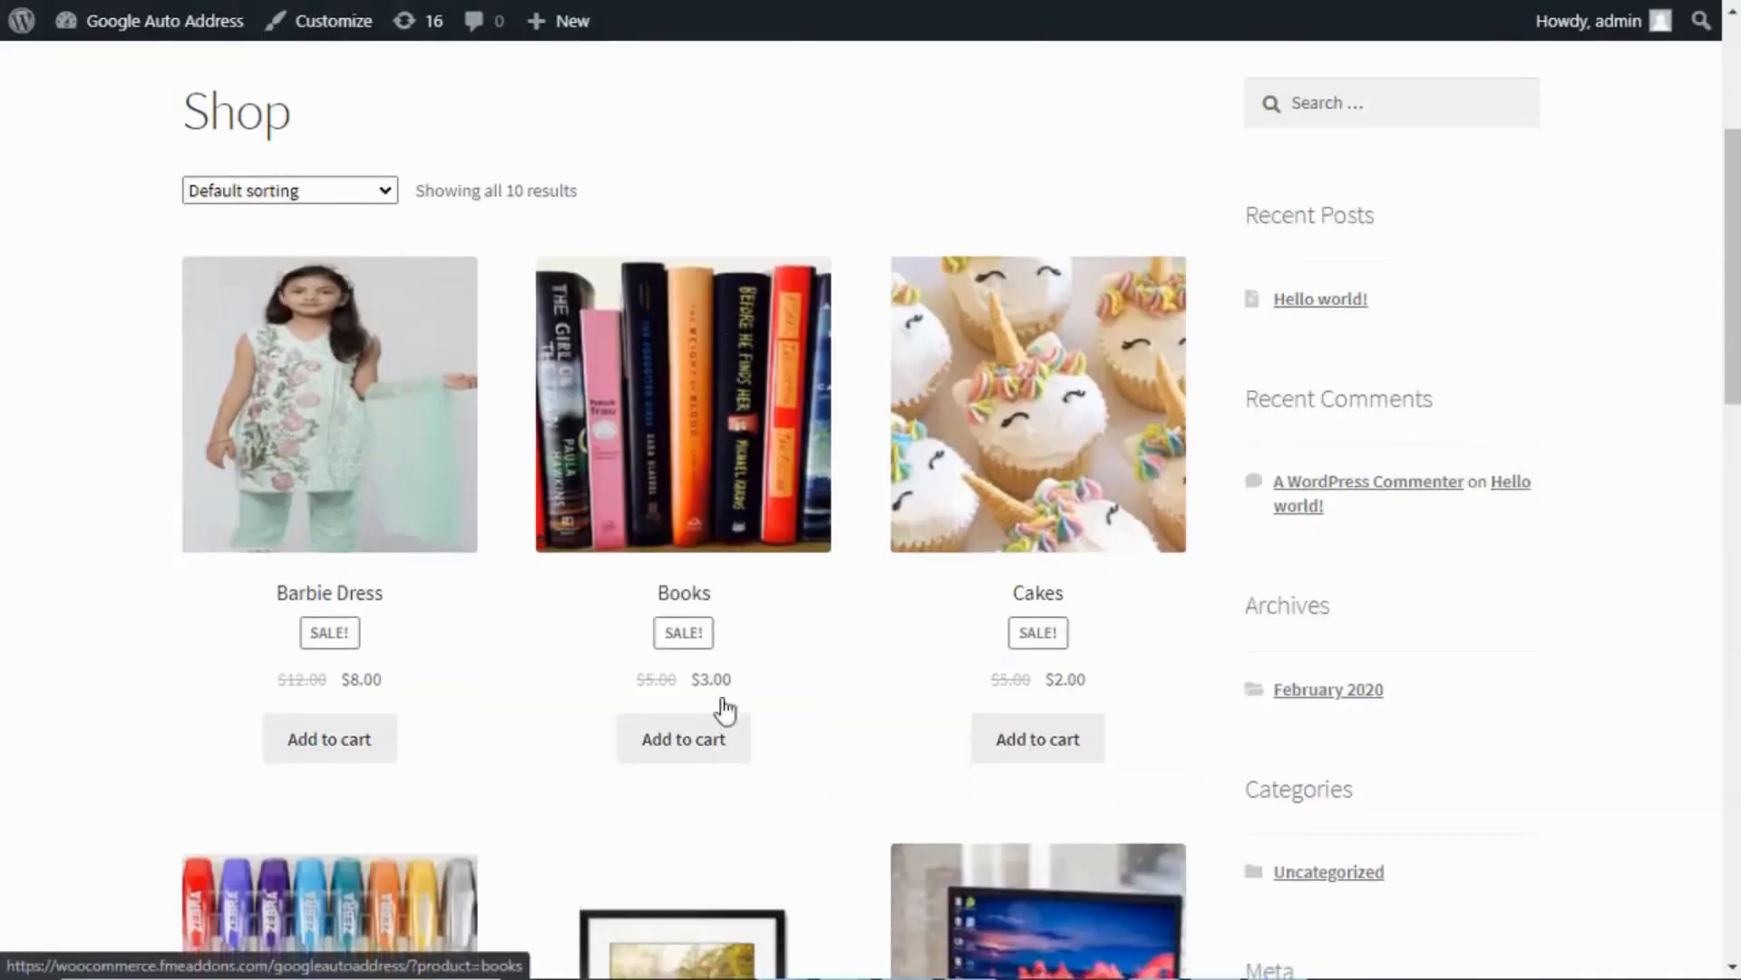
Add Books ($3.00) to the cart and go from the cart to checkout
click(683, 738)
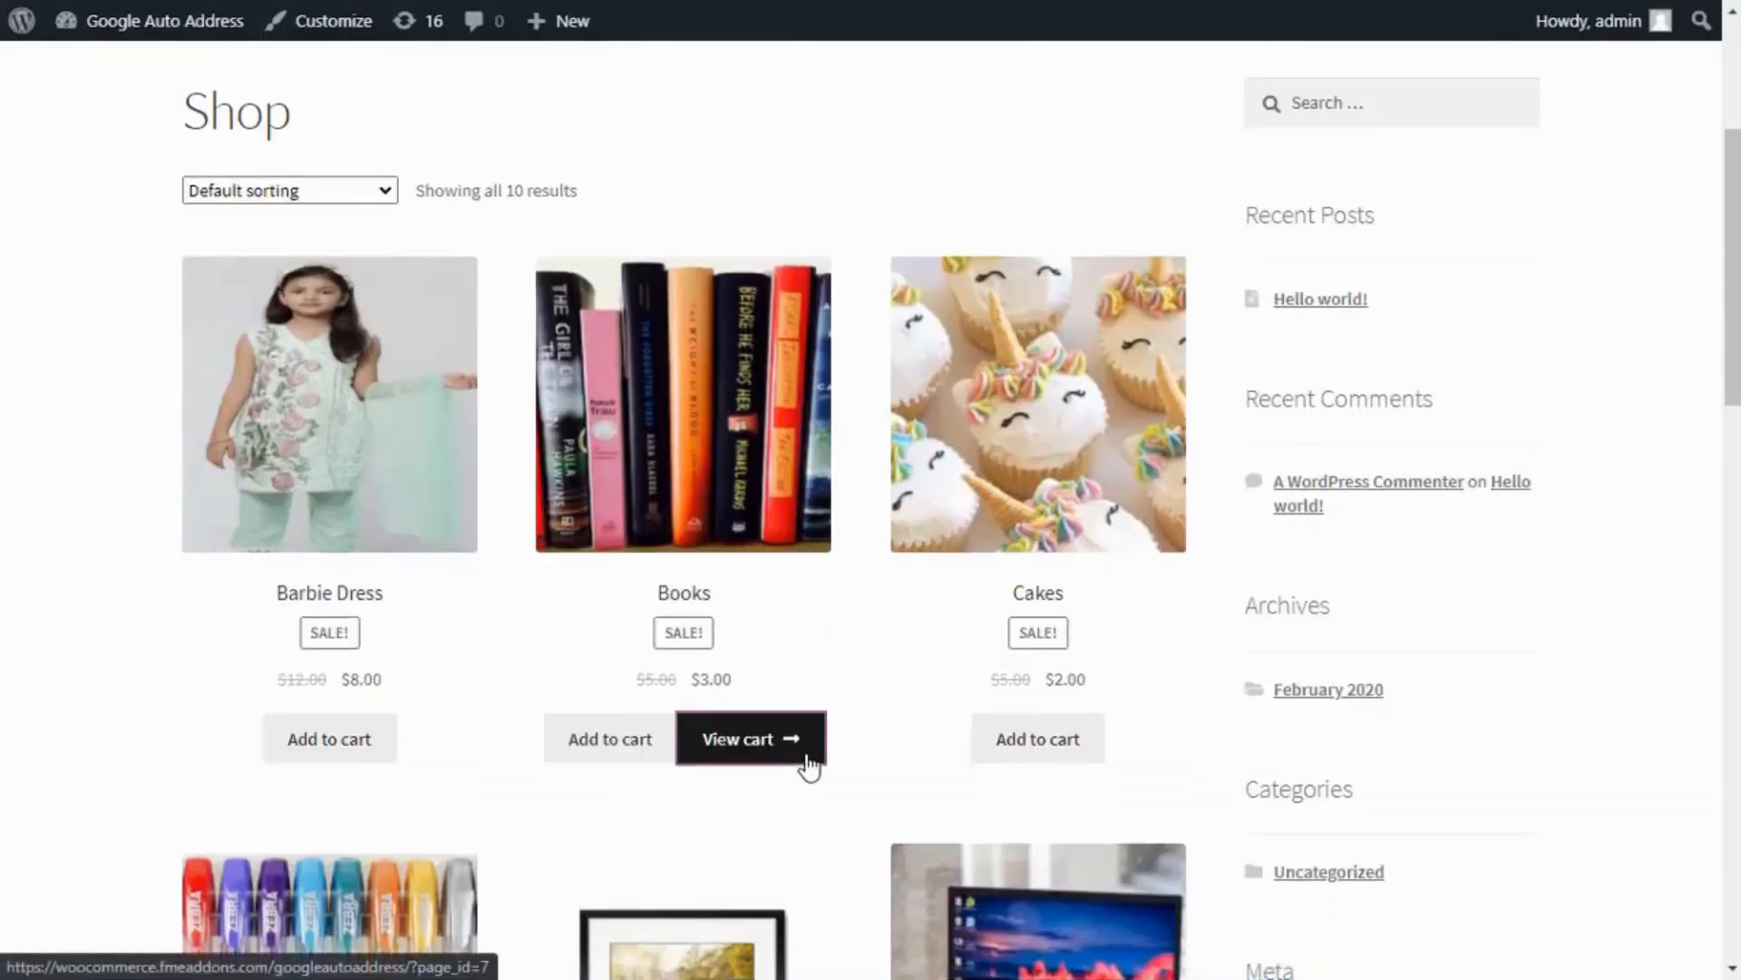
click(751, 738)
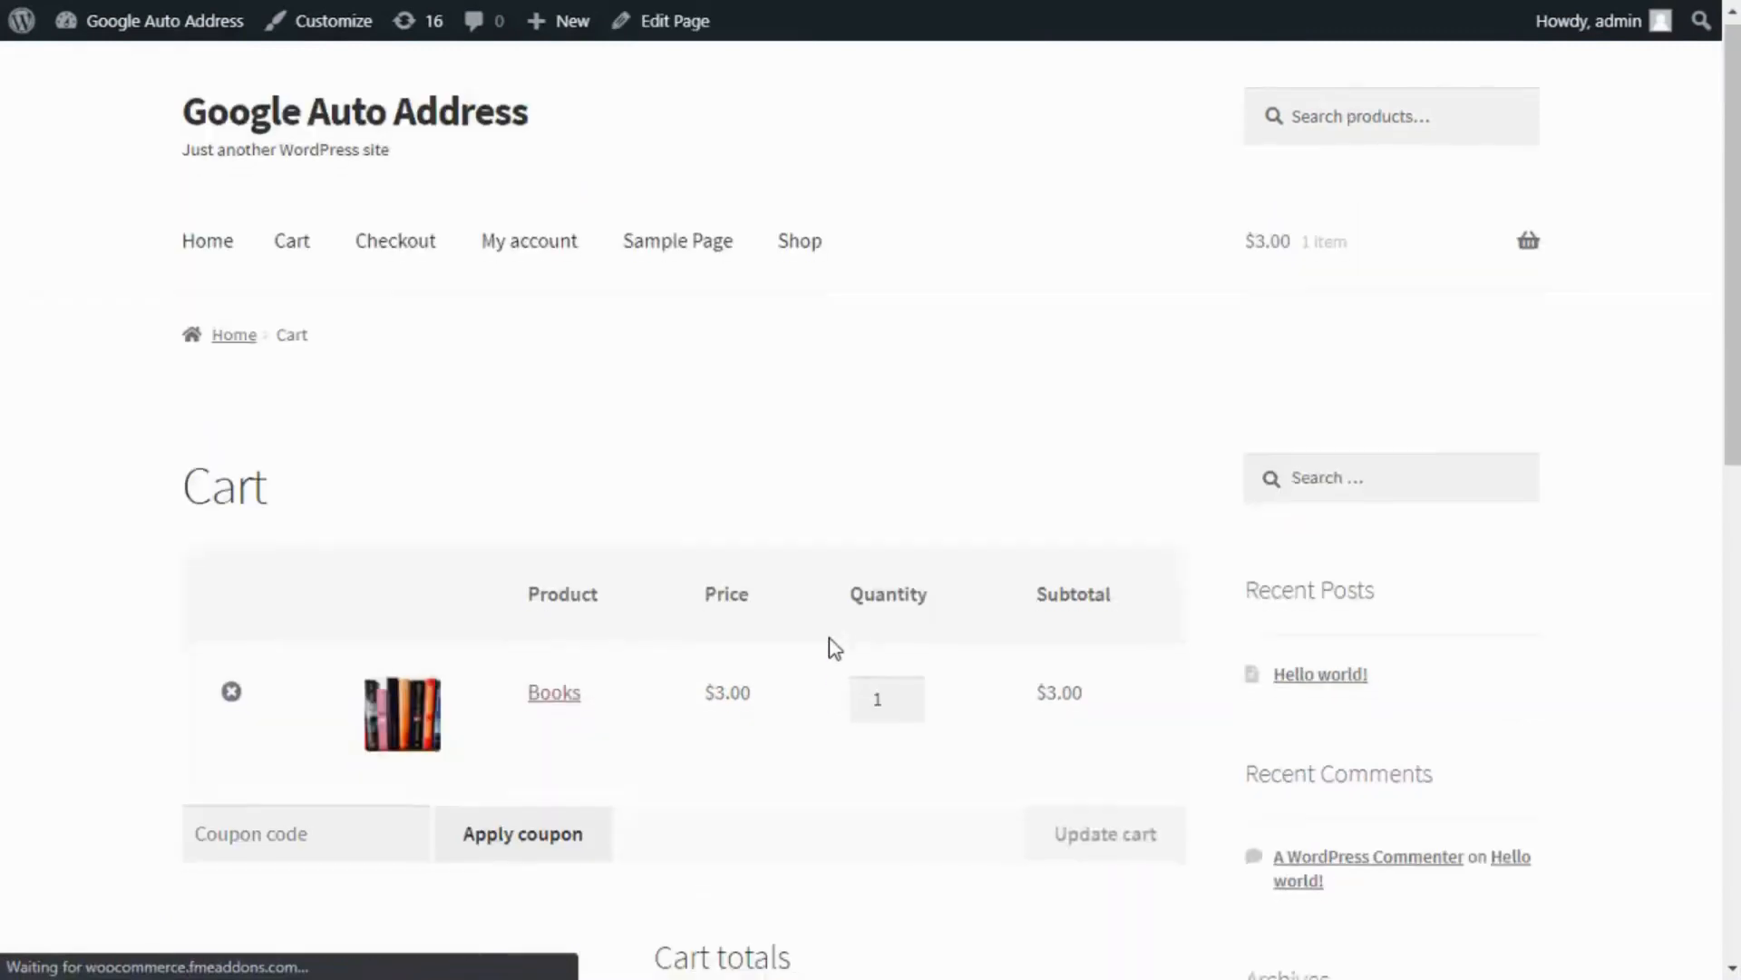
scroll(down, 3)
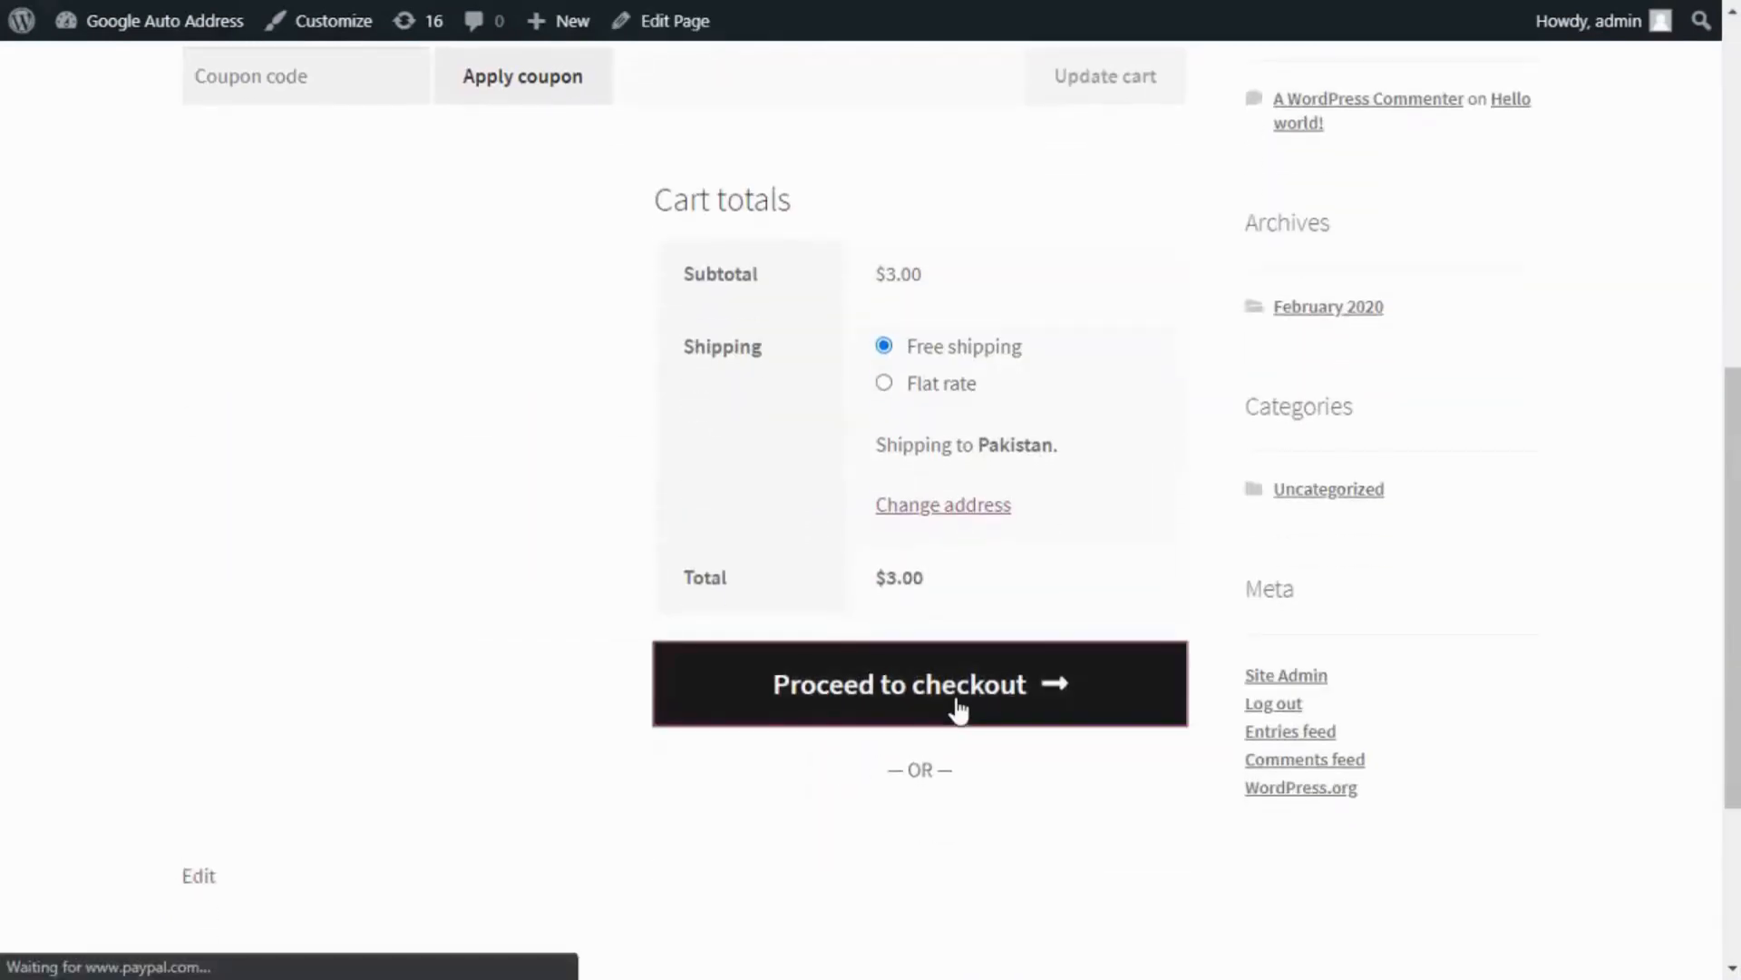
click(919, 683)
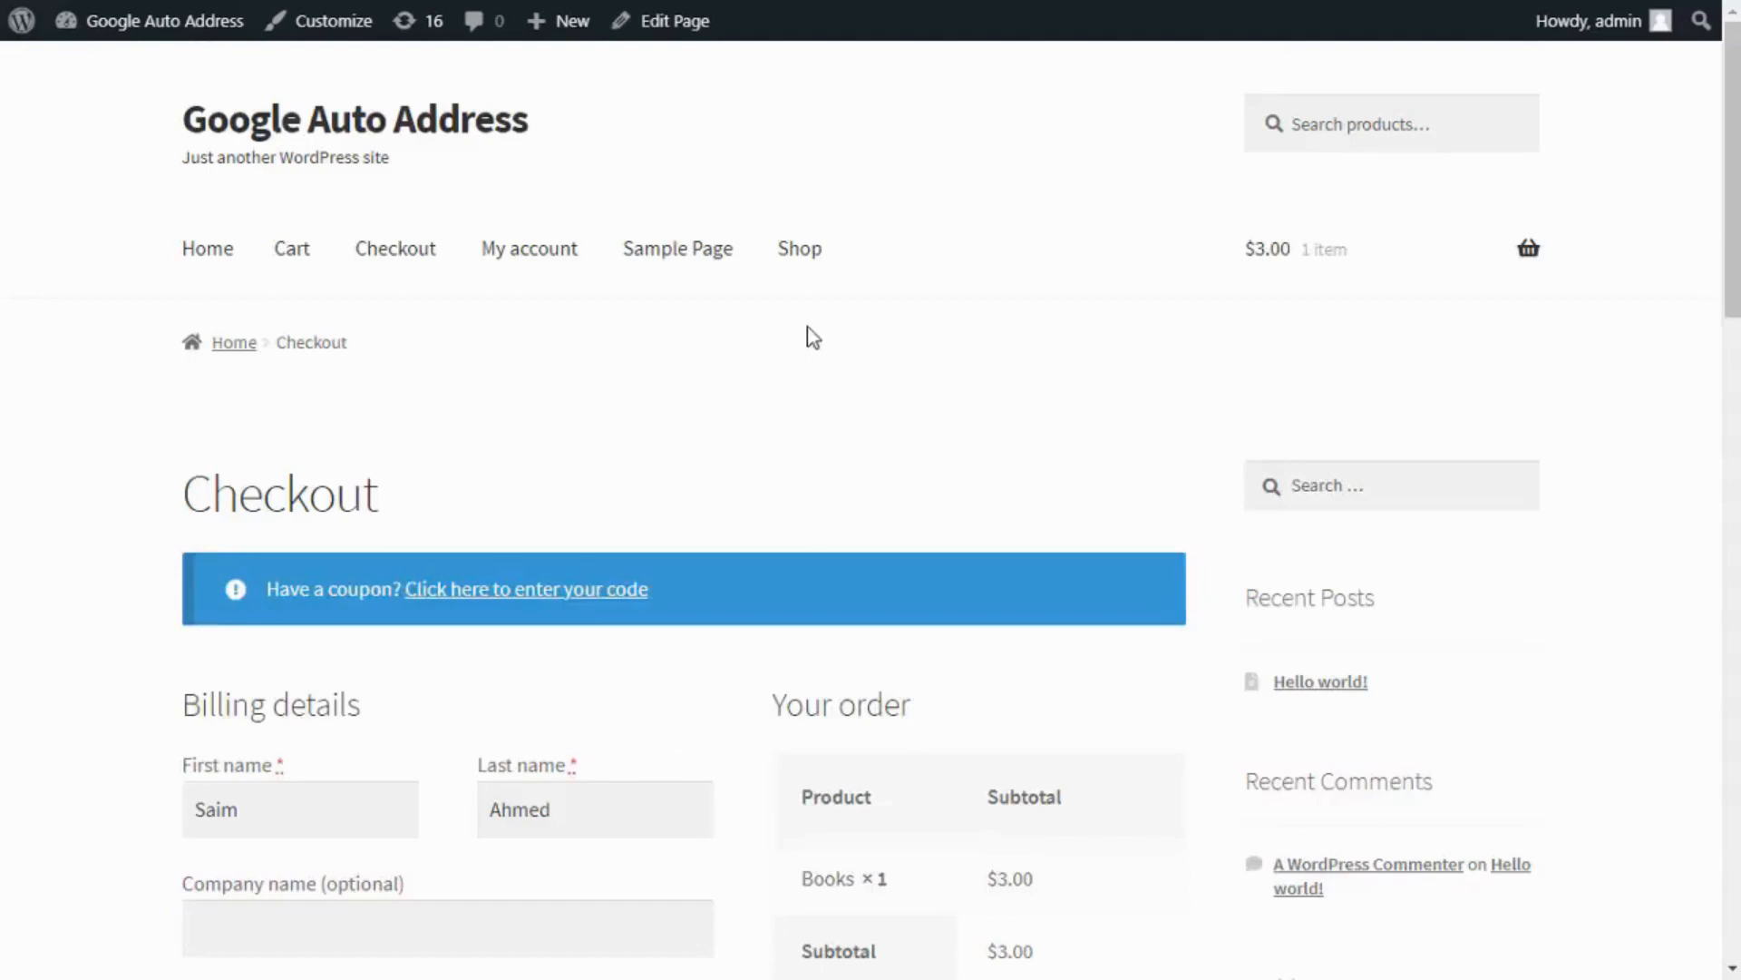
mouse_move(682, 702)
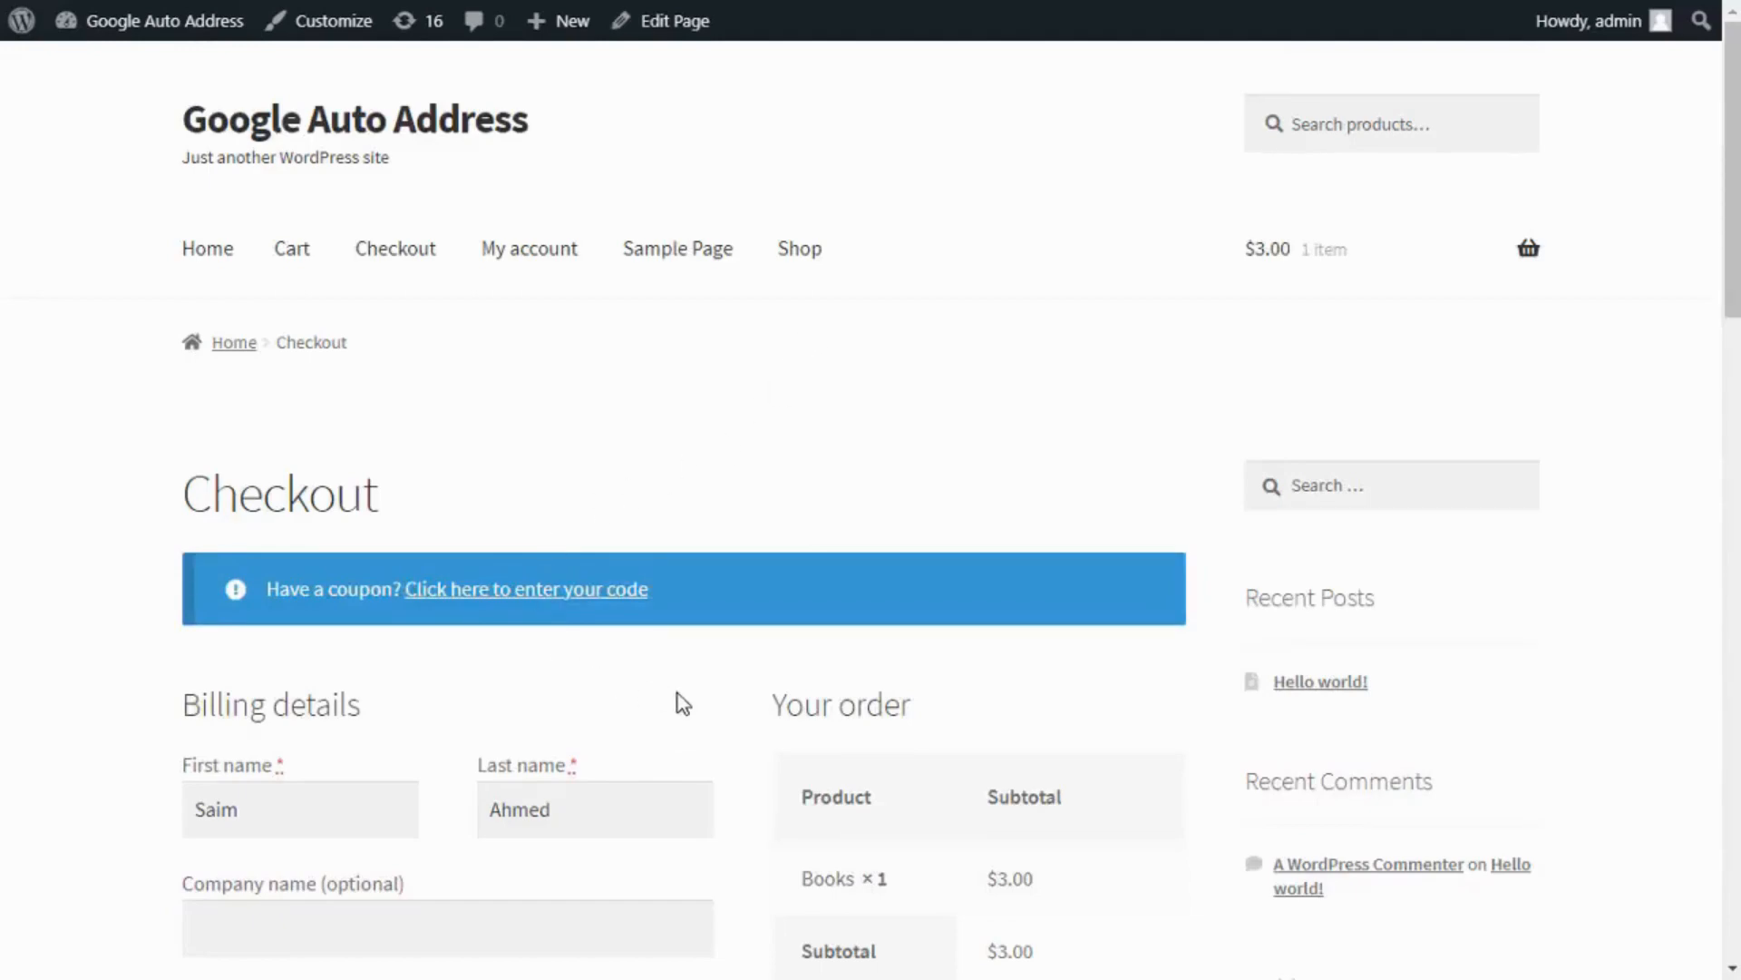
scroll(down, 3)
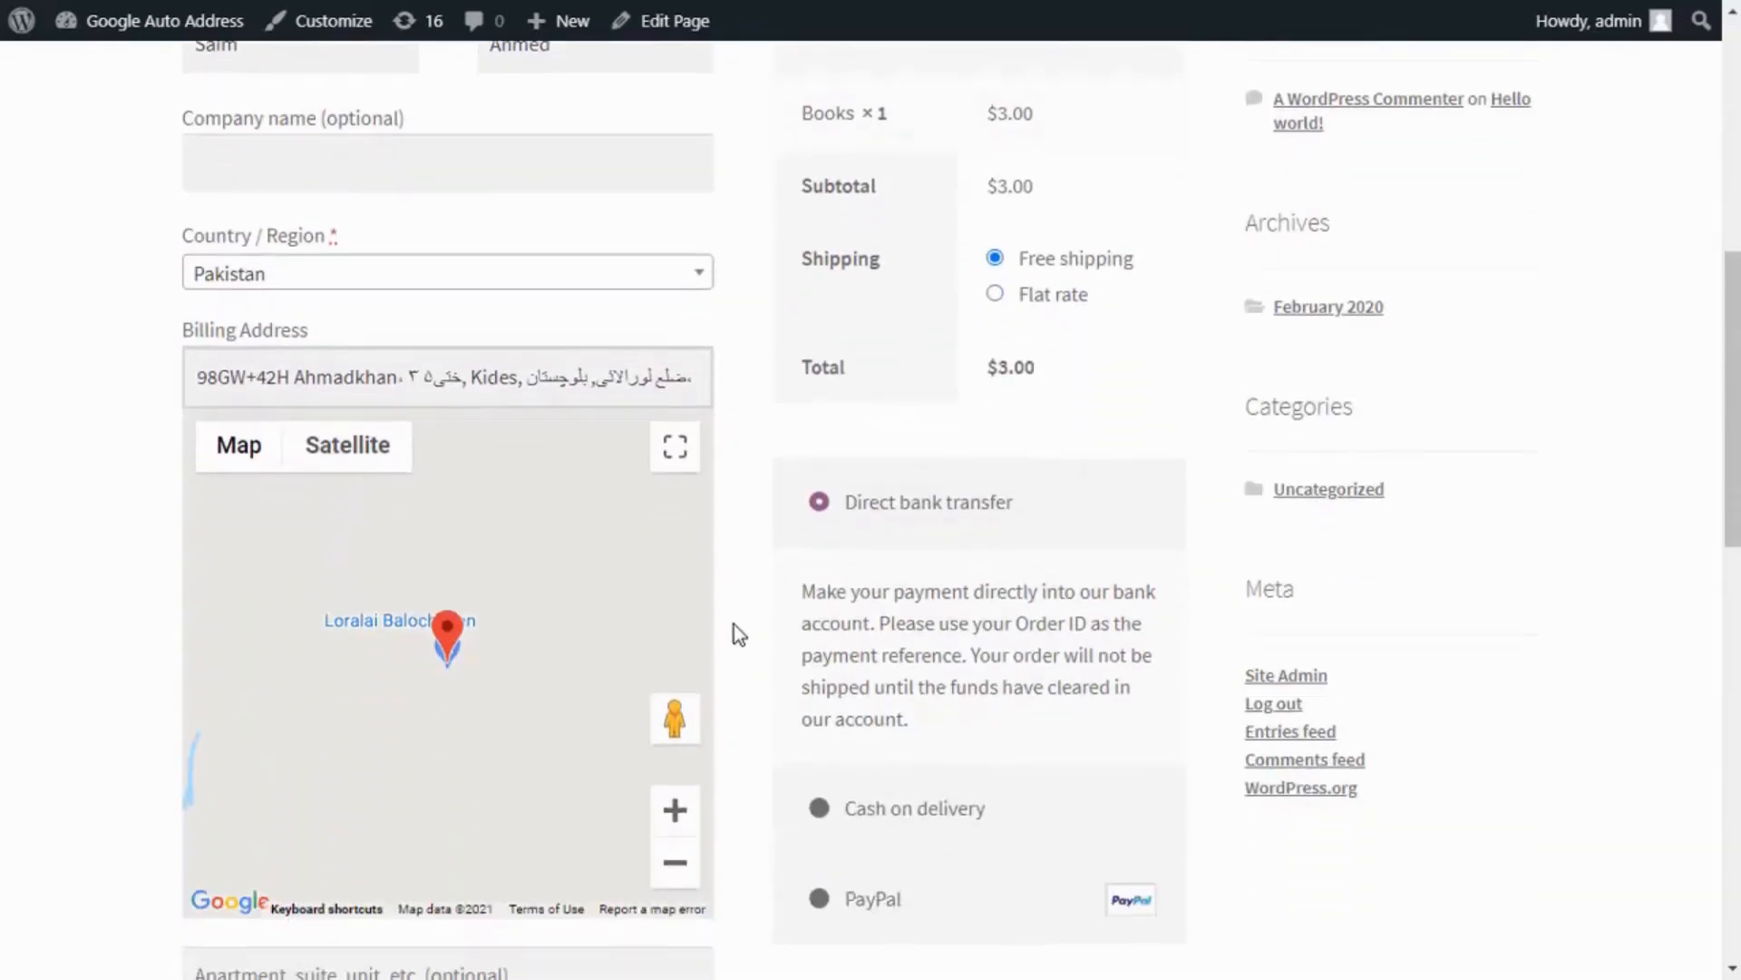
Replace the billing address by typing 'rawa' and choosing Rawalpindi, Pakistan
triple_click(445, 376)
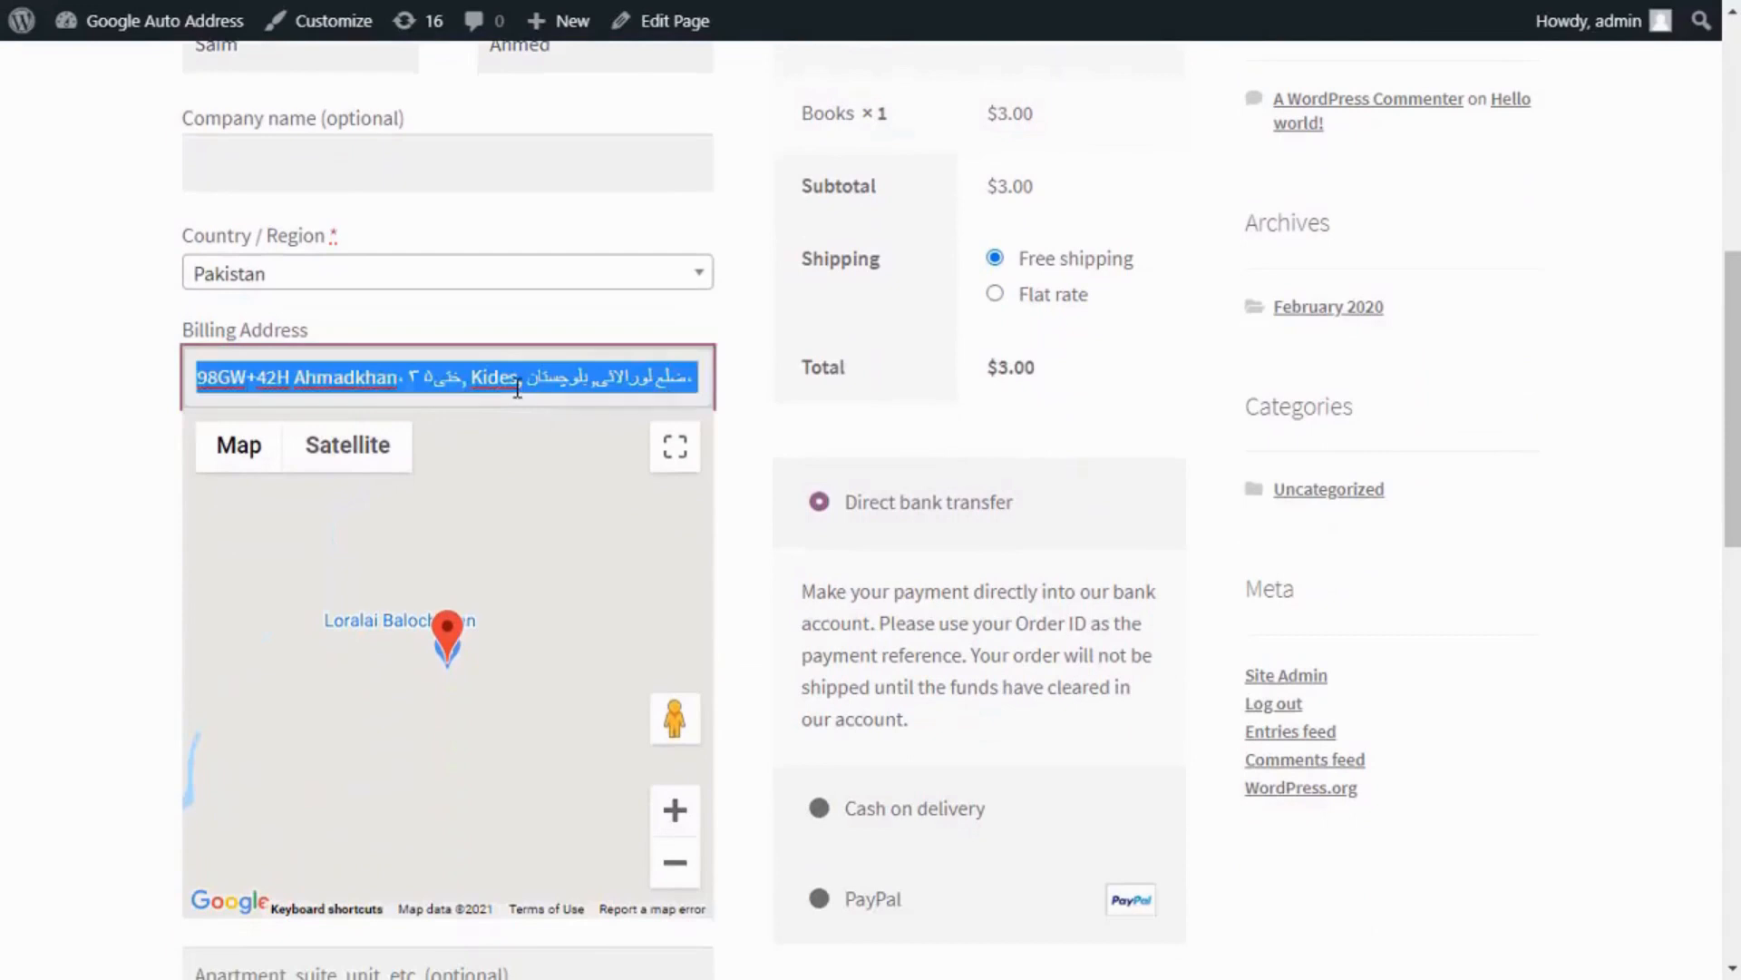
text(rawa)
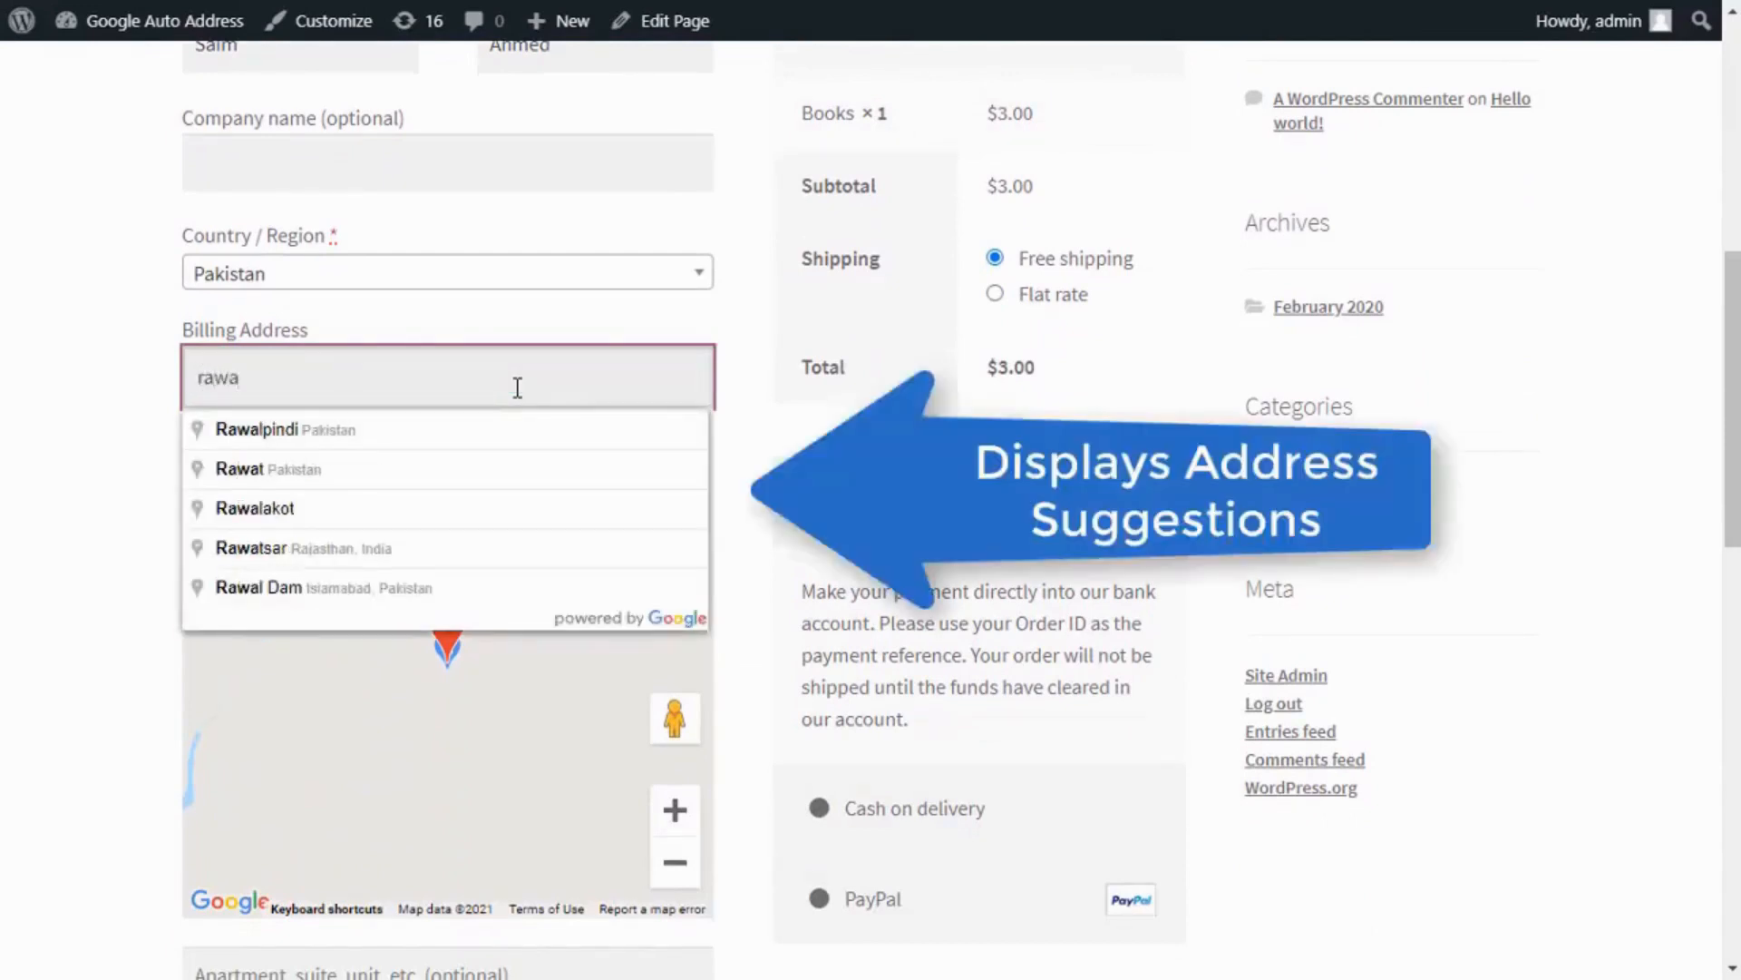
mouse_move(326, 486)
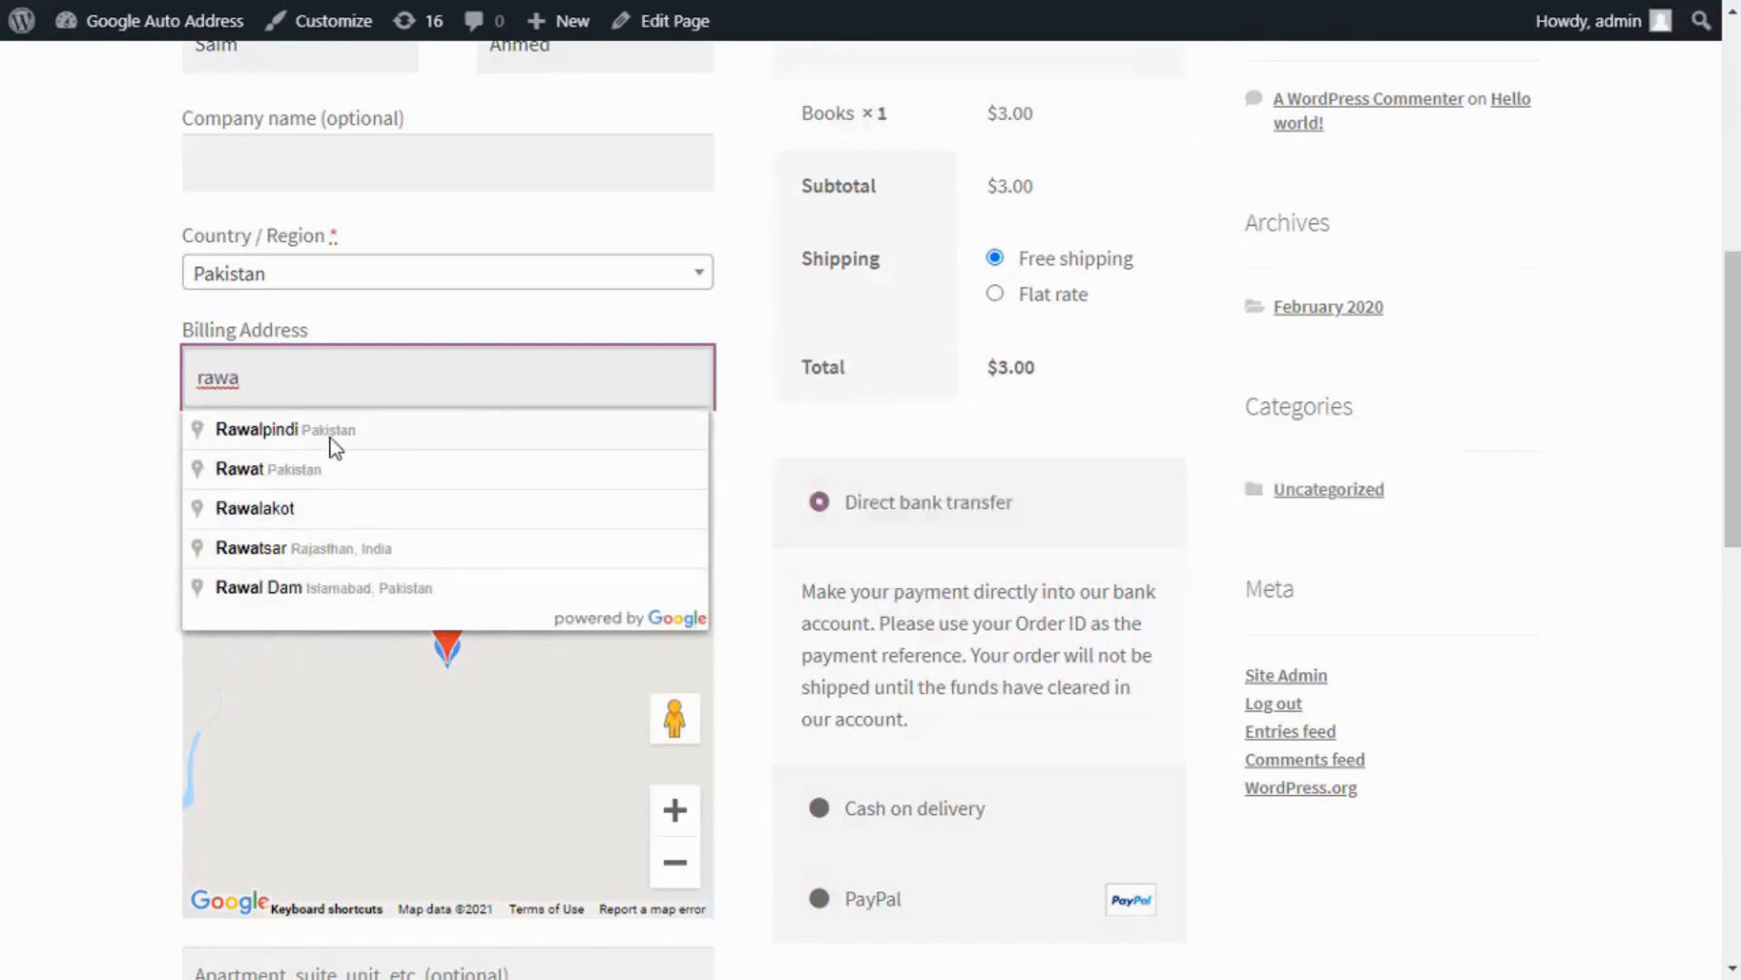
click(256, 430)
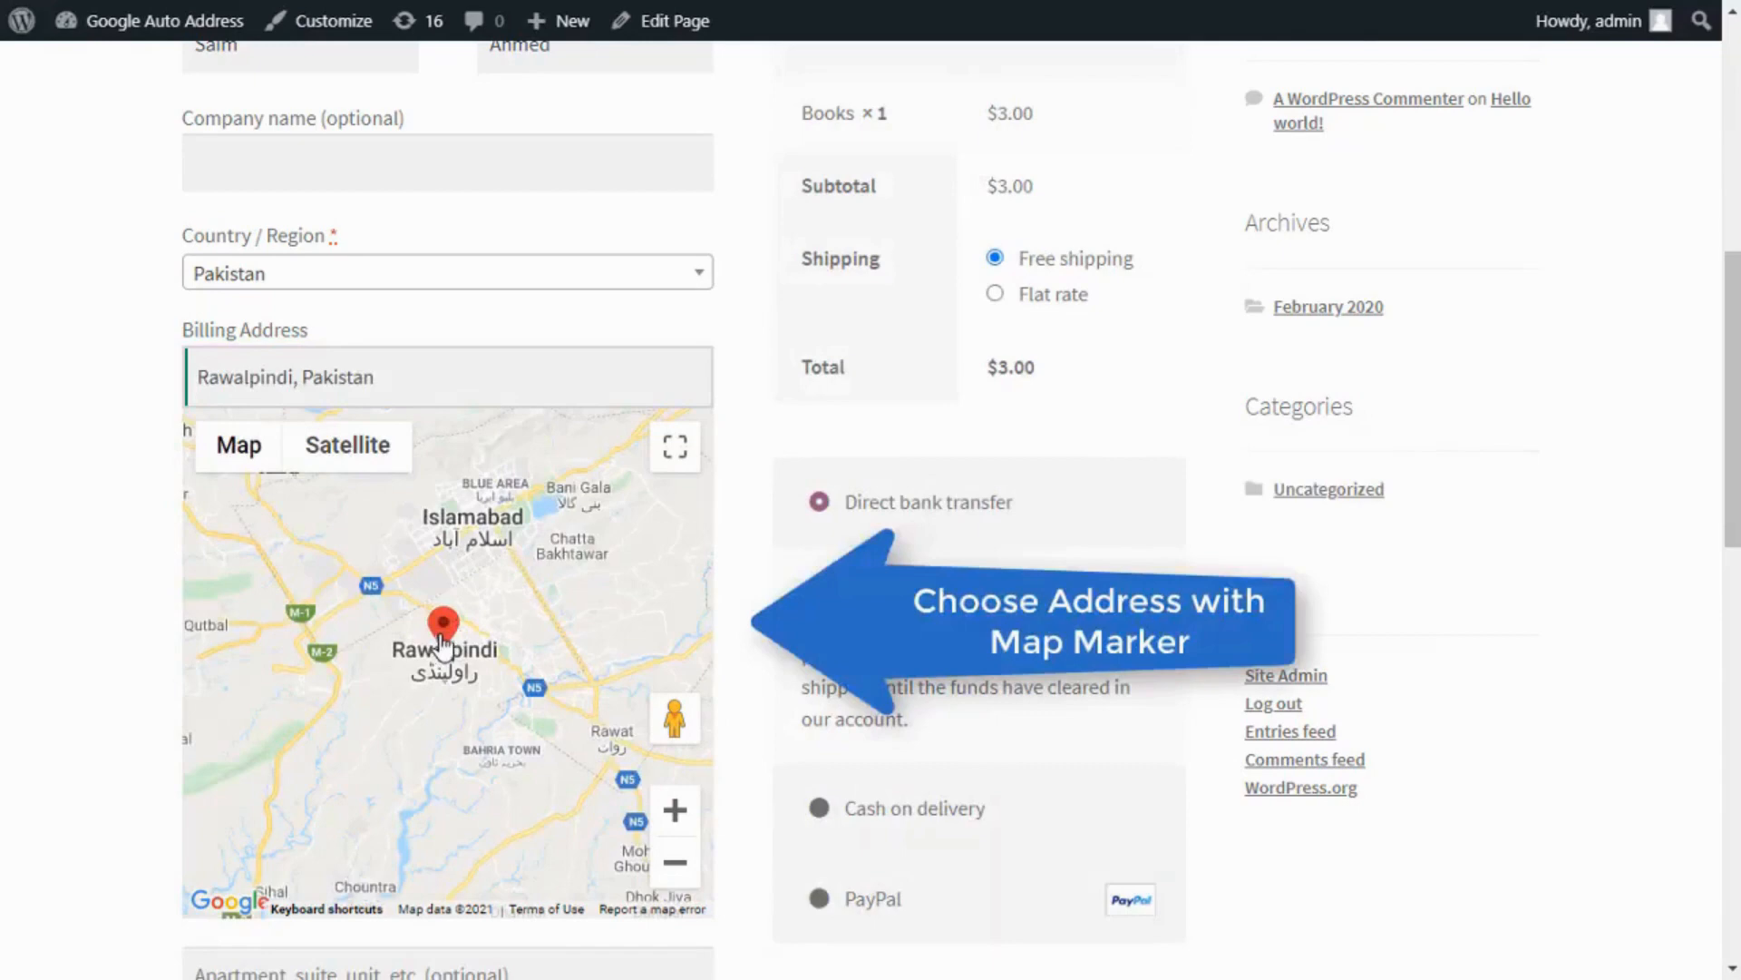
Move the map marker from Chaklala via Qaumi Road to Sudran Road near Islamabad
click(509, 604)
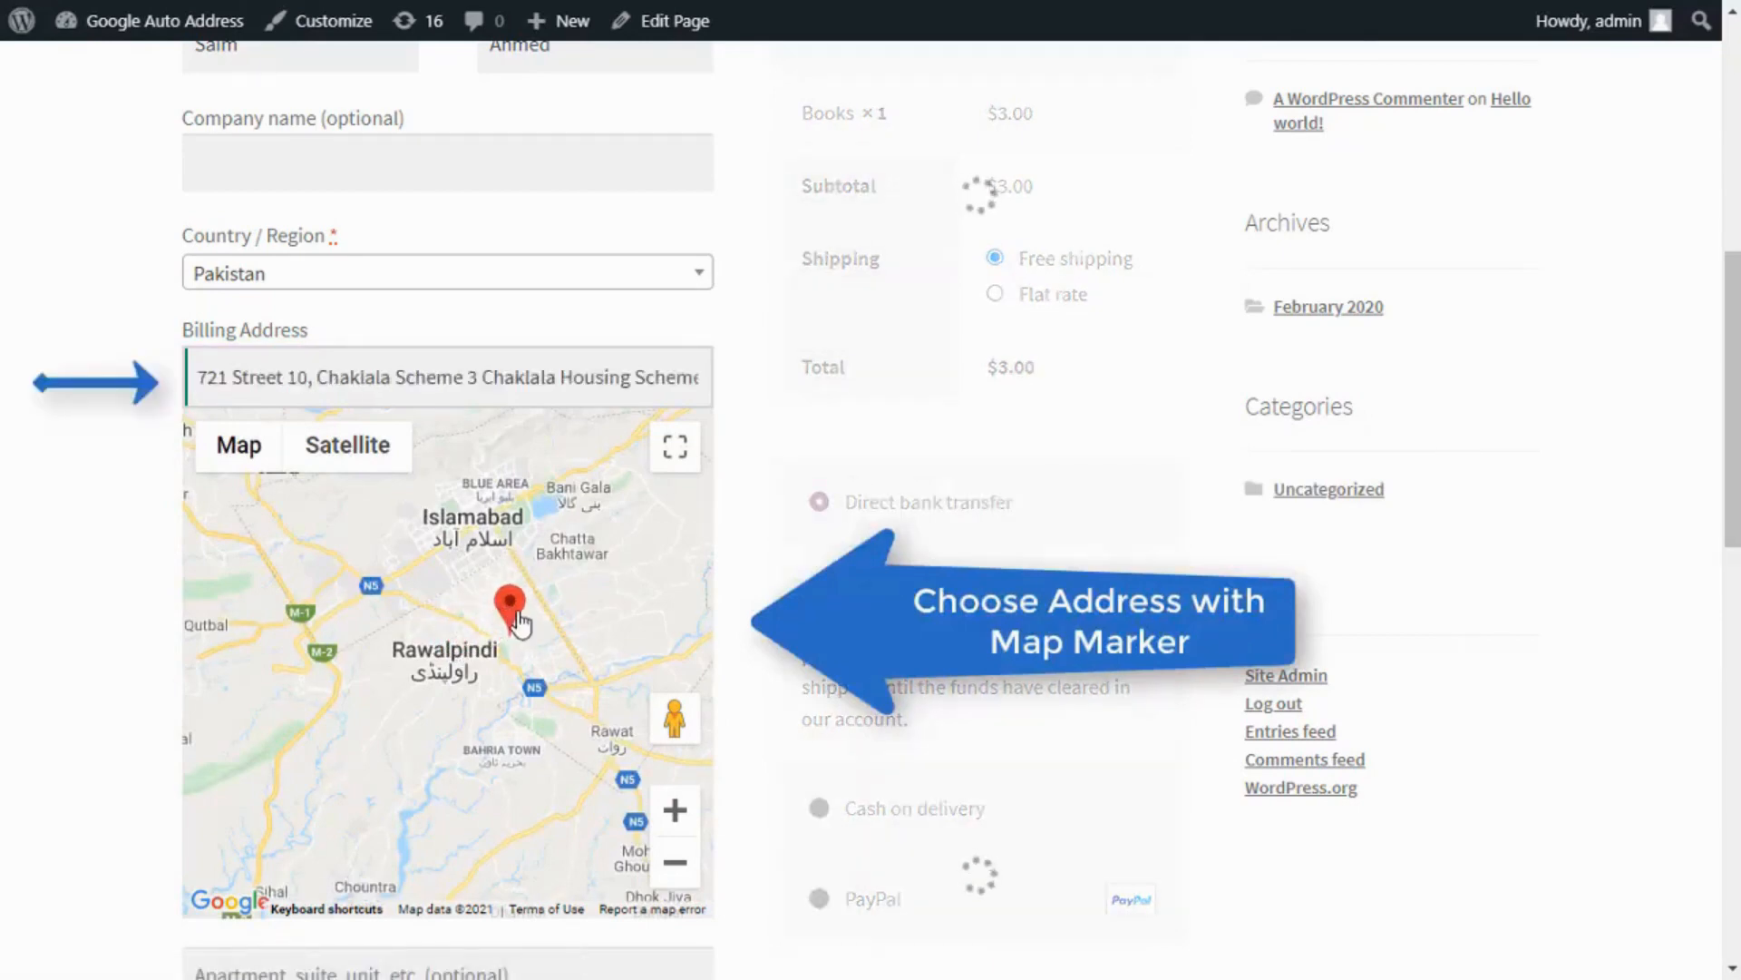
click(511, 572)
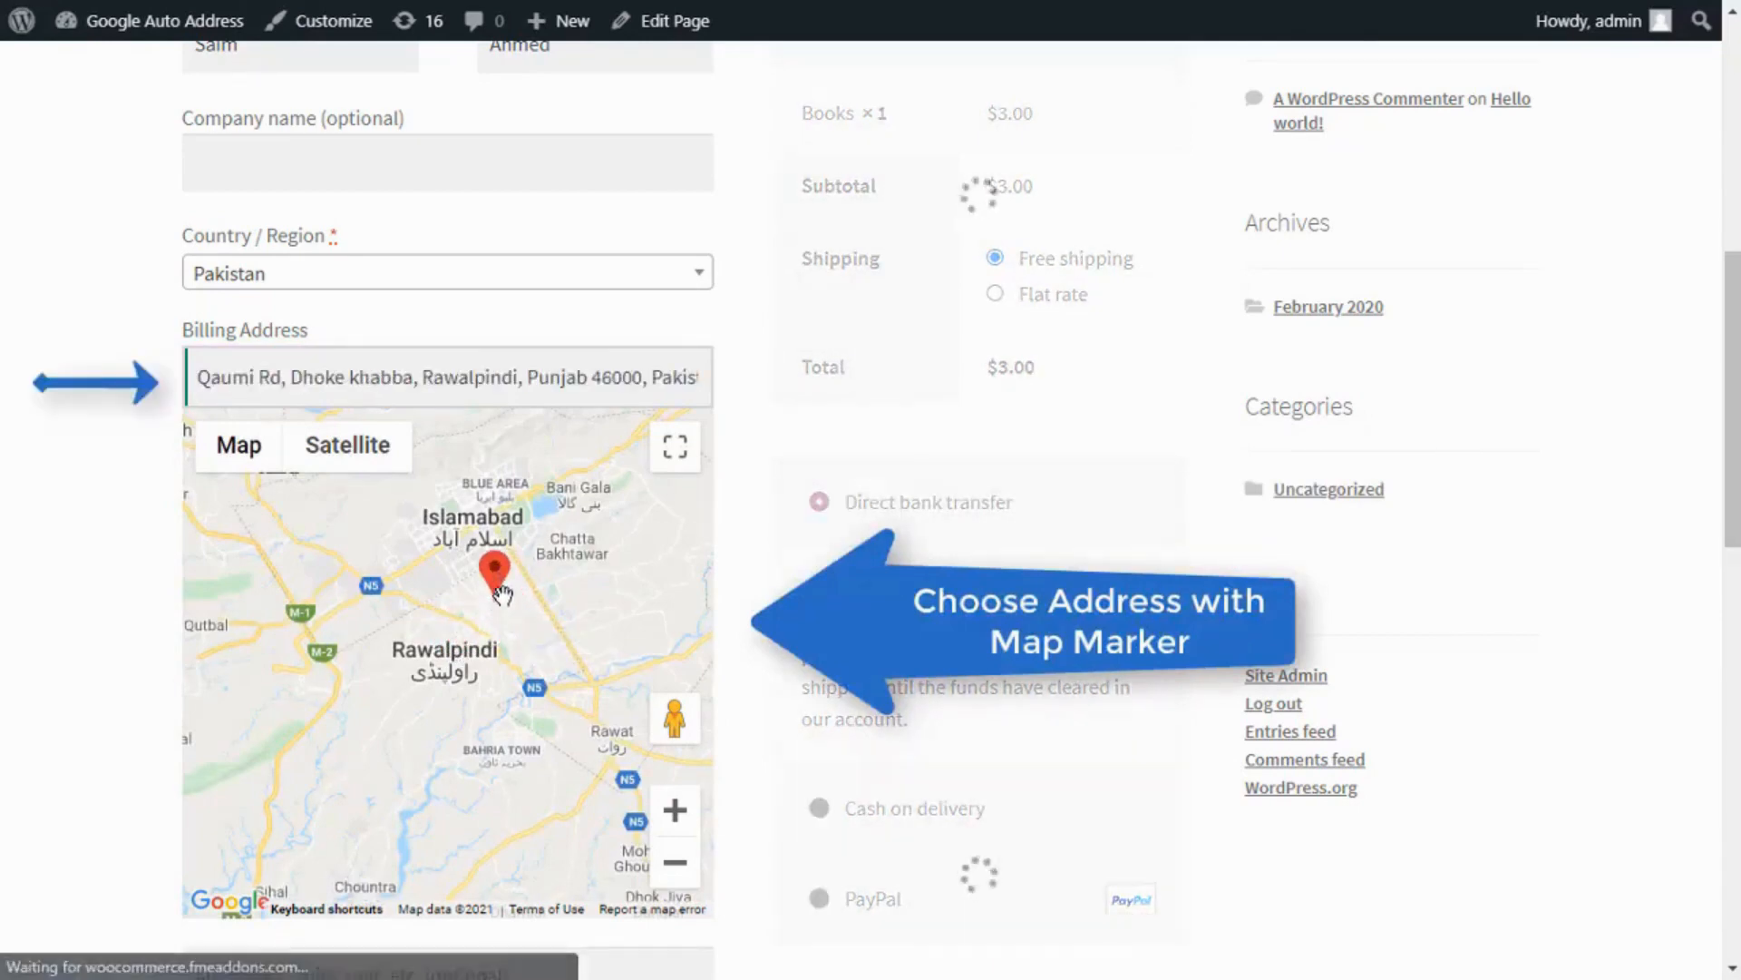
click(570, 553)
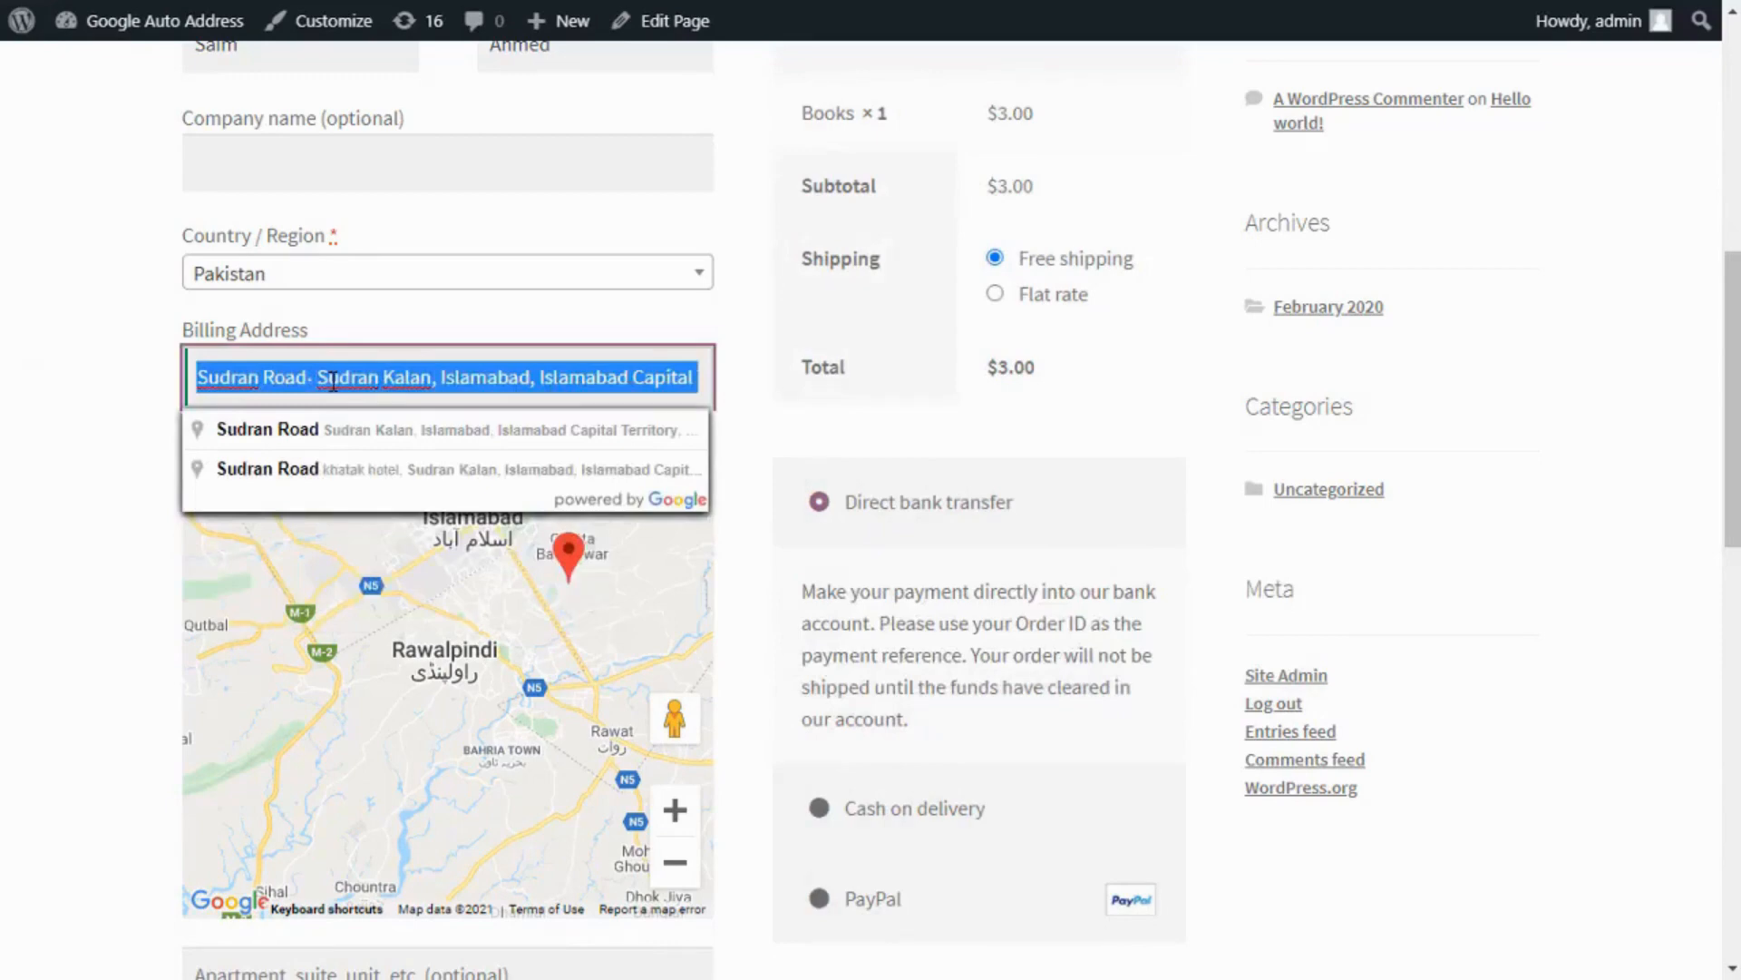
Pick Afghanistan from the 'afg' suggestions, then dismiss the selling-not-available notice
text(afg)
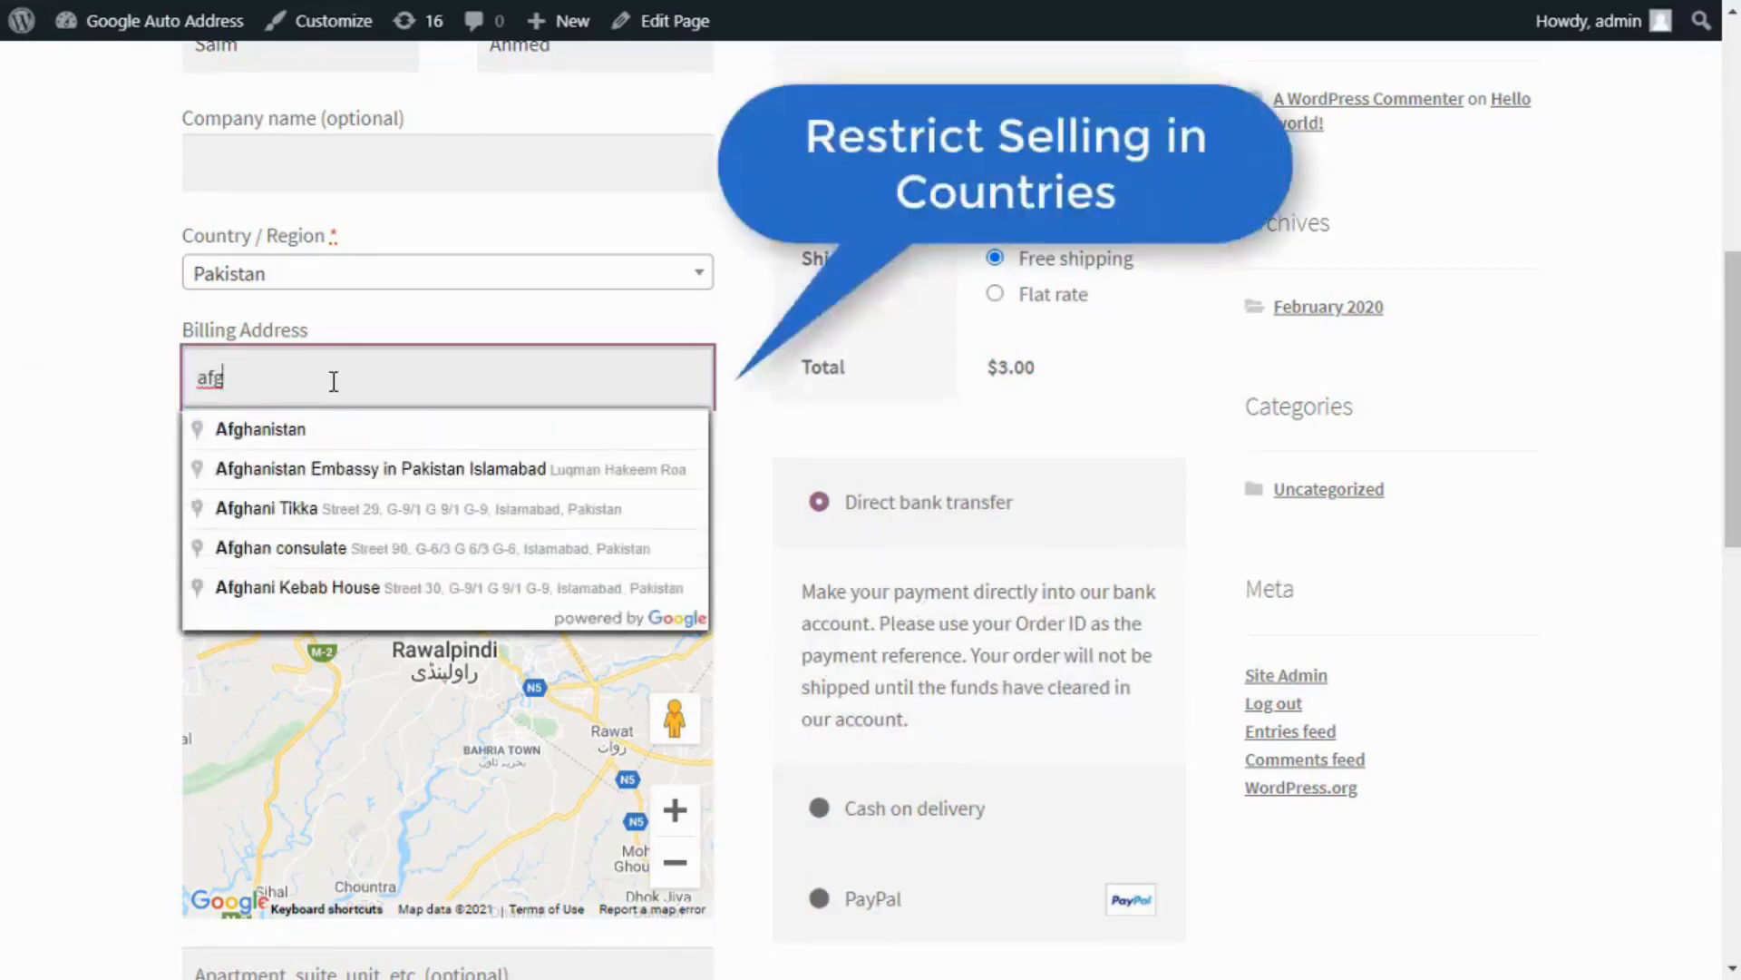
click(262, 430)
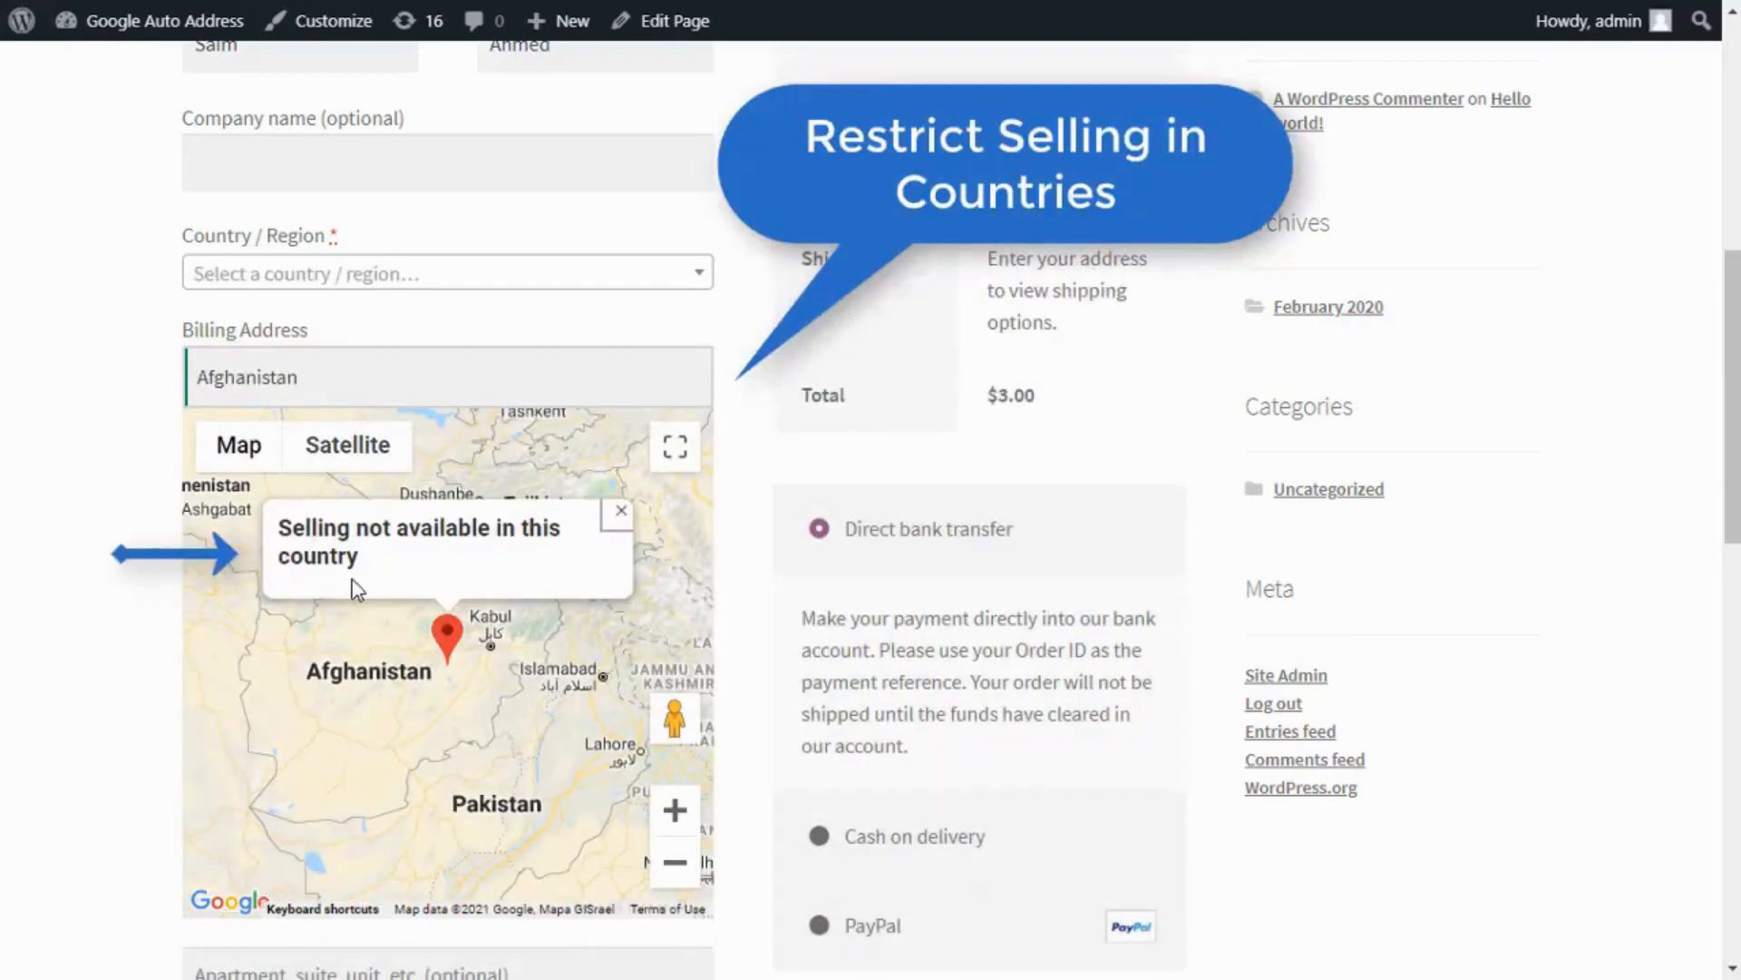
mouse_move(281, 589)
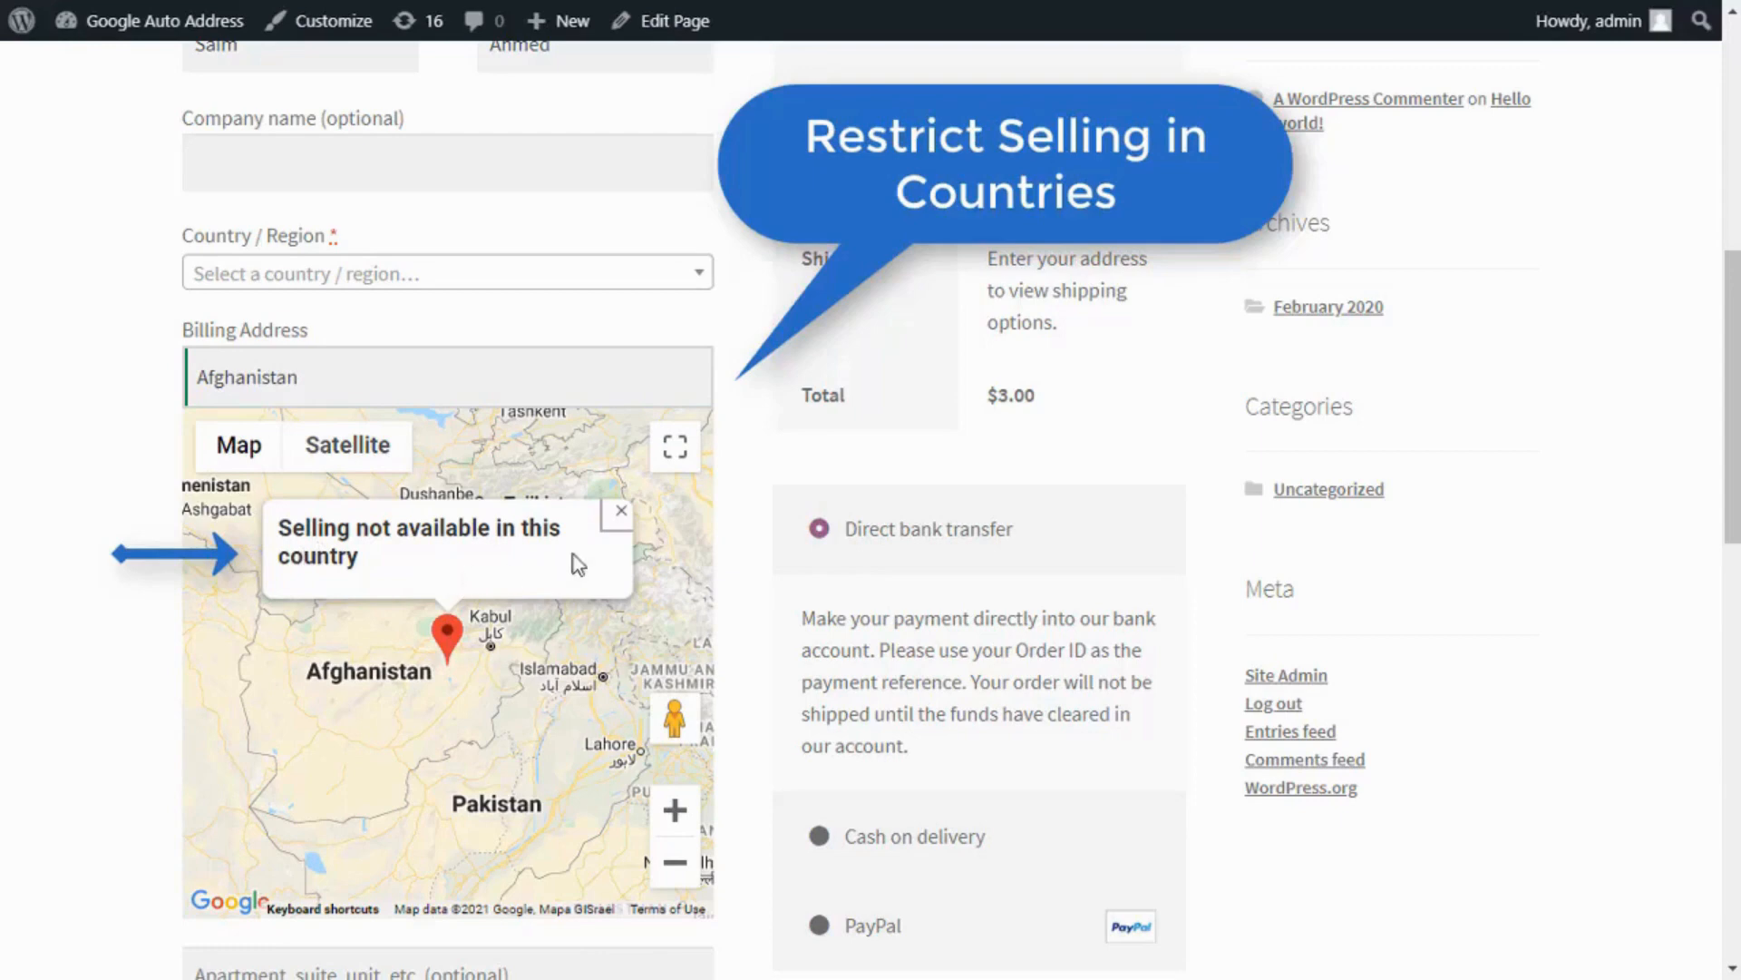
click(619, 512)
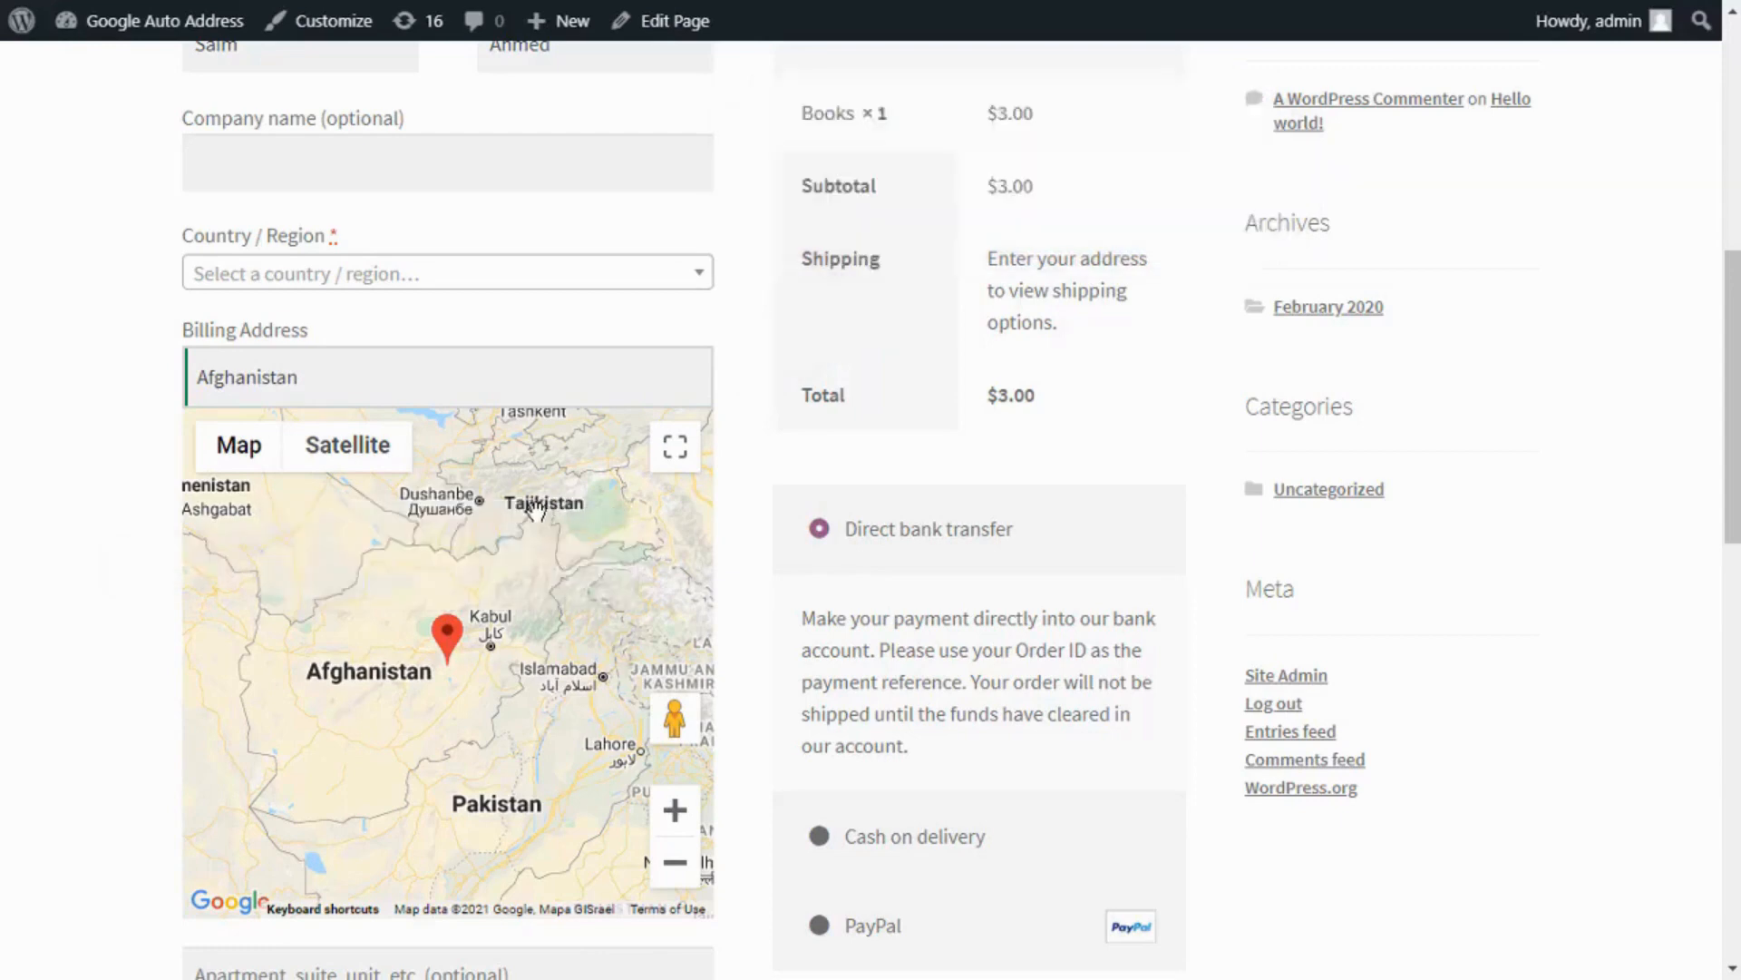
mouse_move(750, 402)
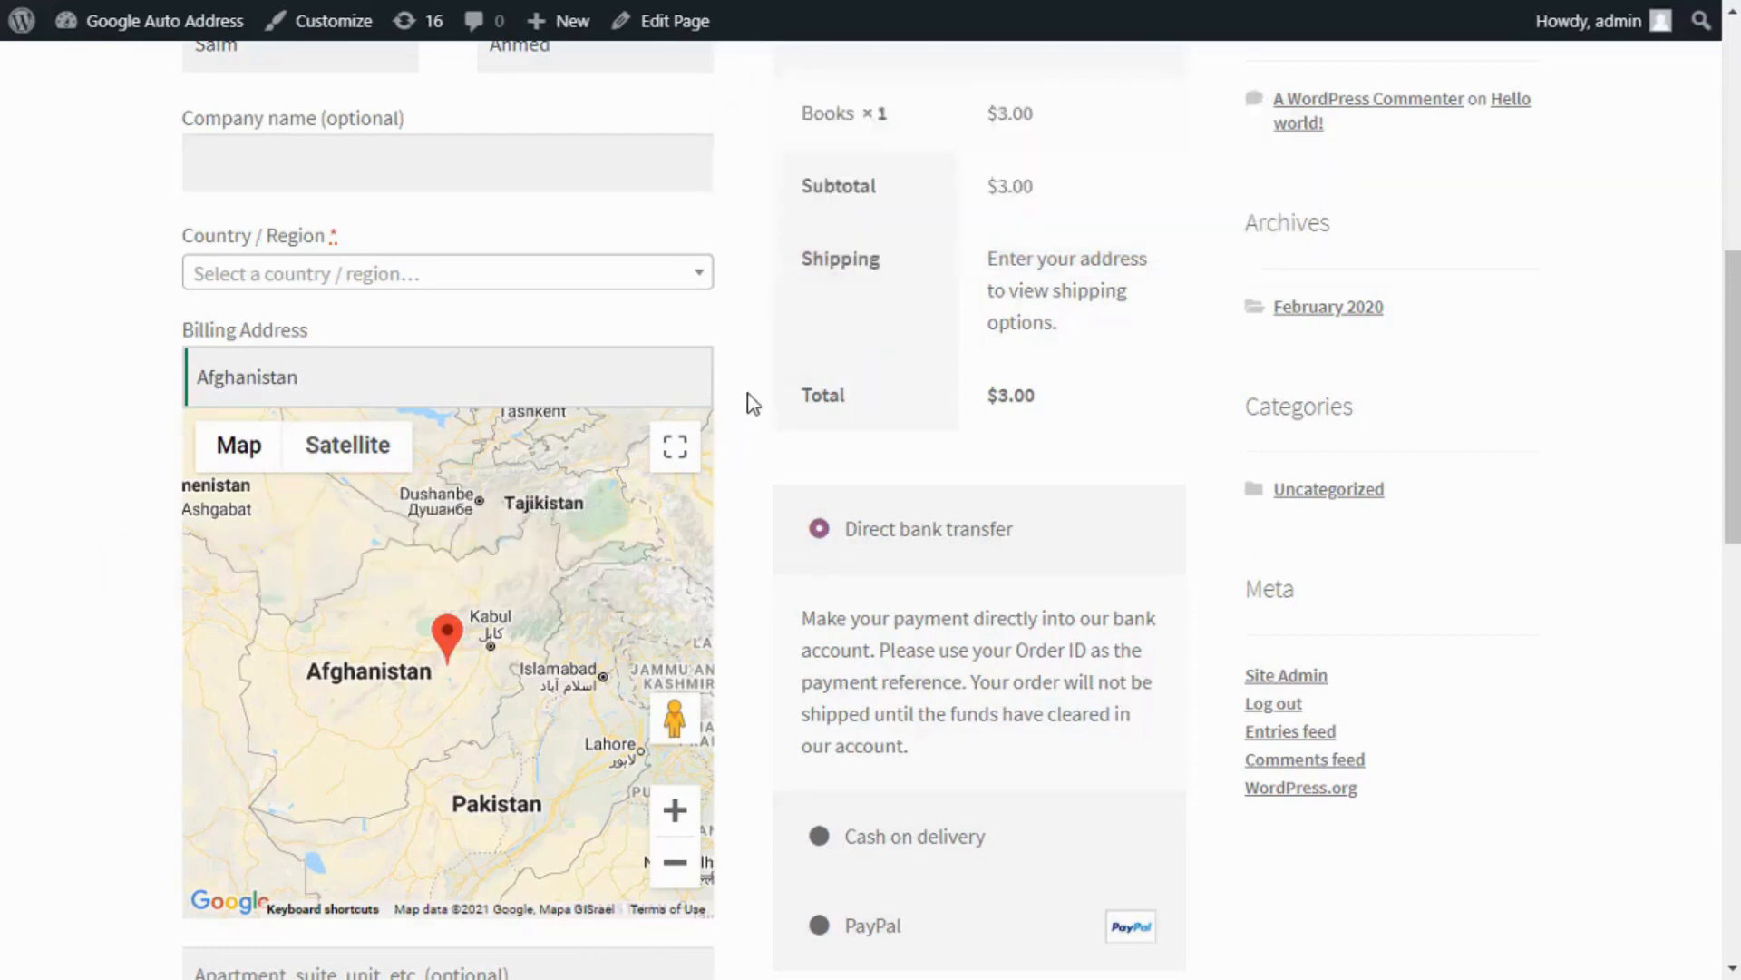
scroll(up, 3)
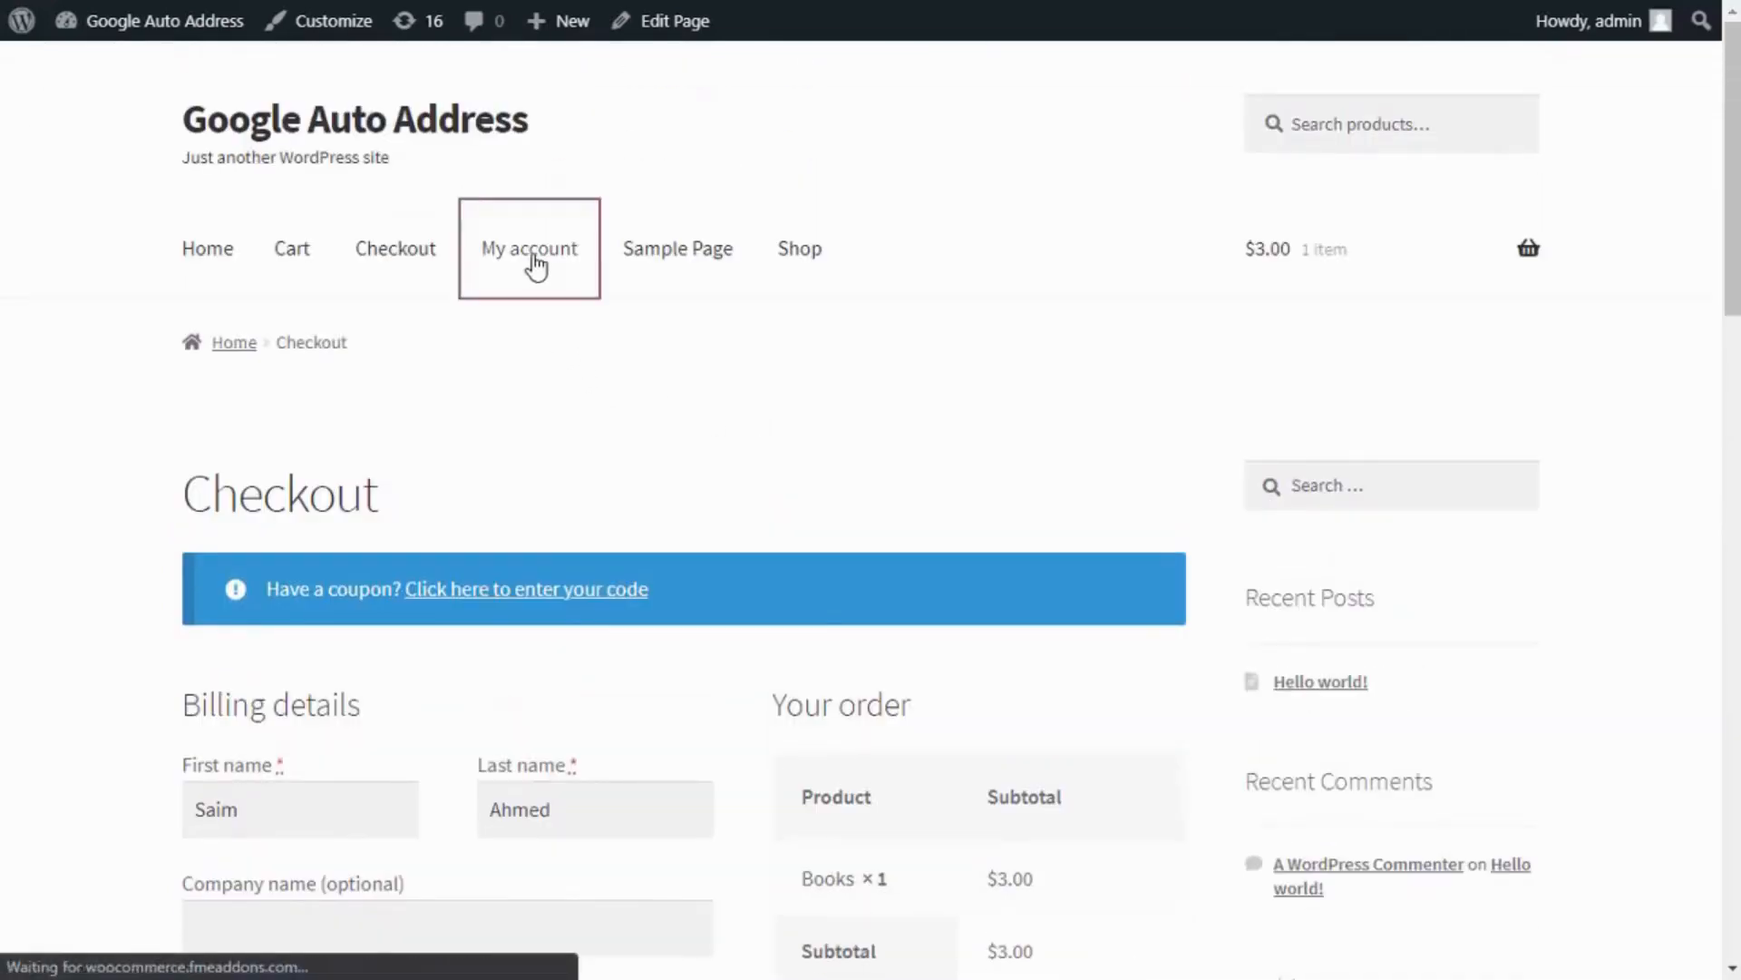
click(529, 247)
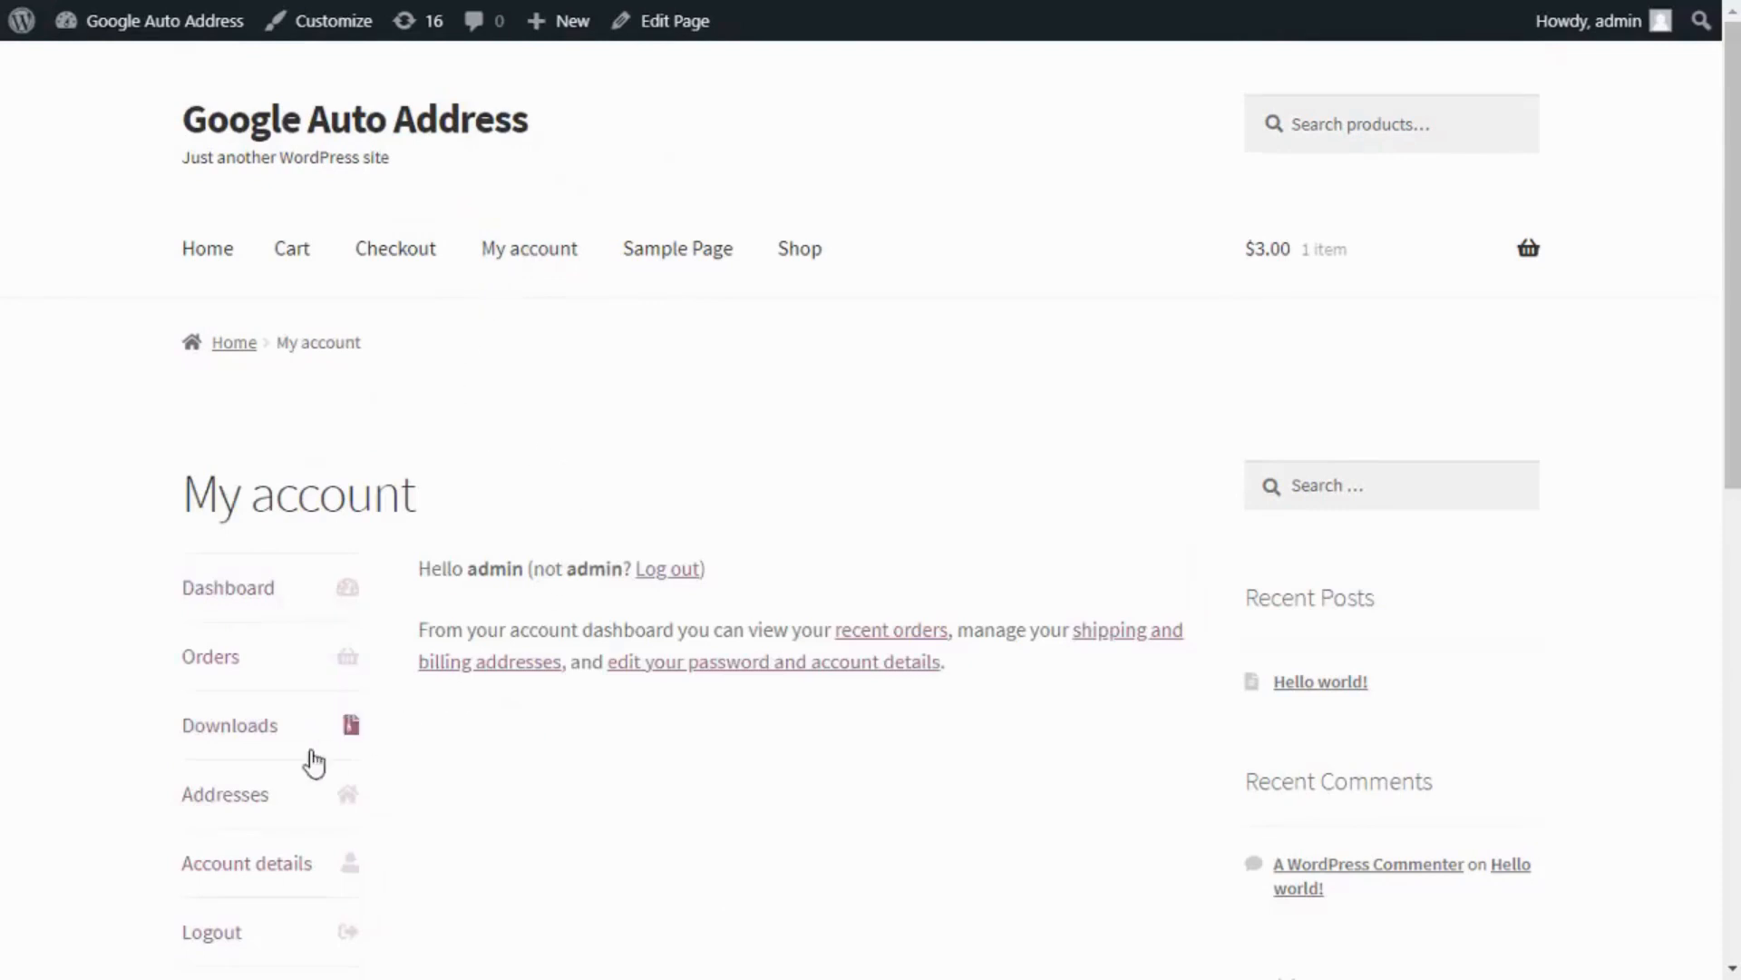
click(224, 793)
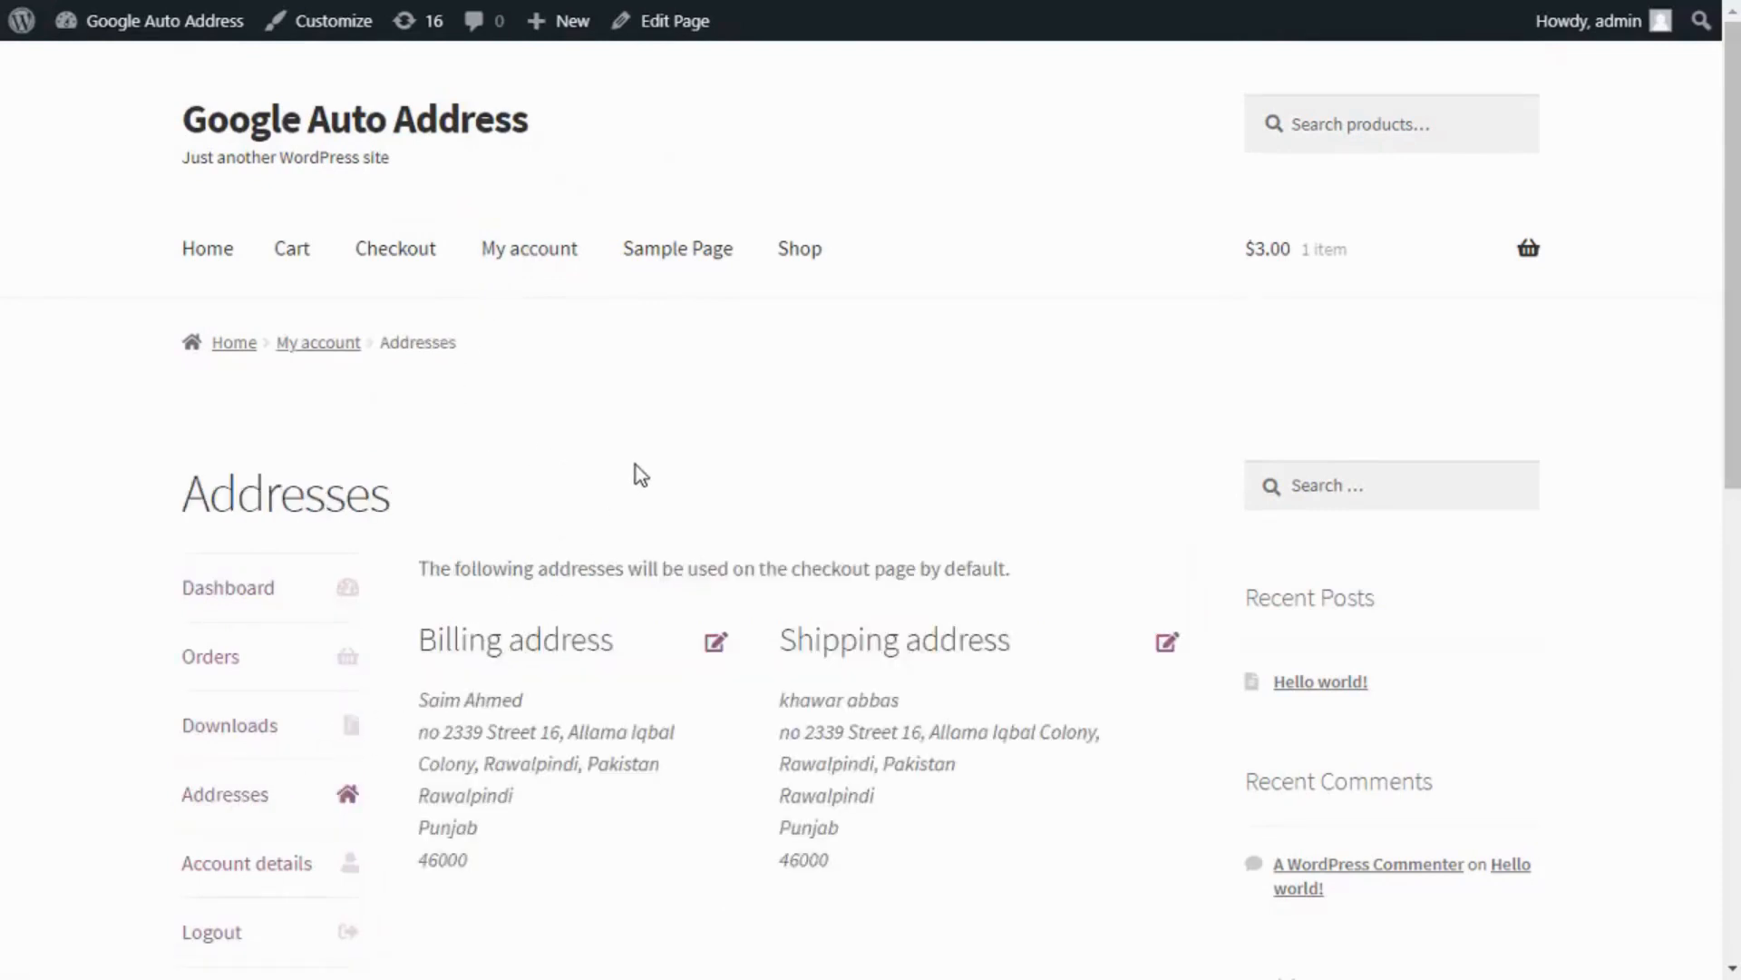
mouse_move(724, 664)
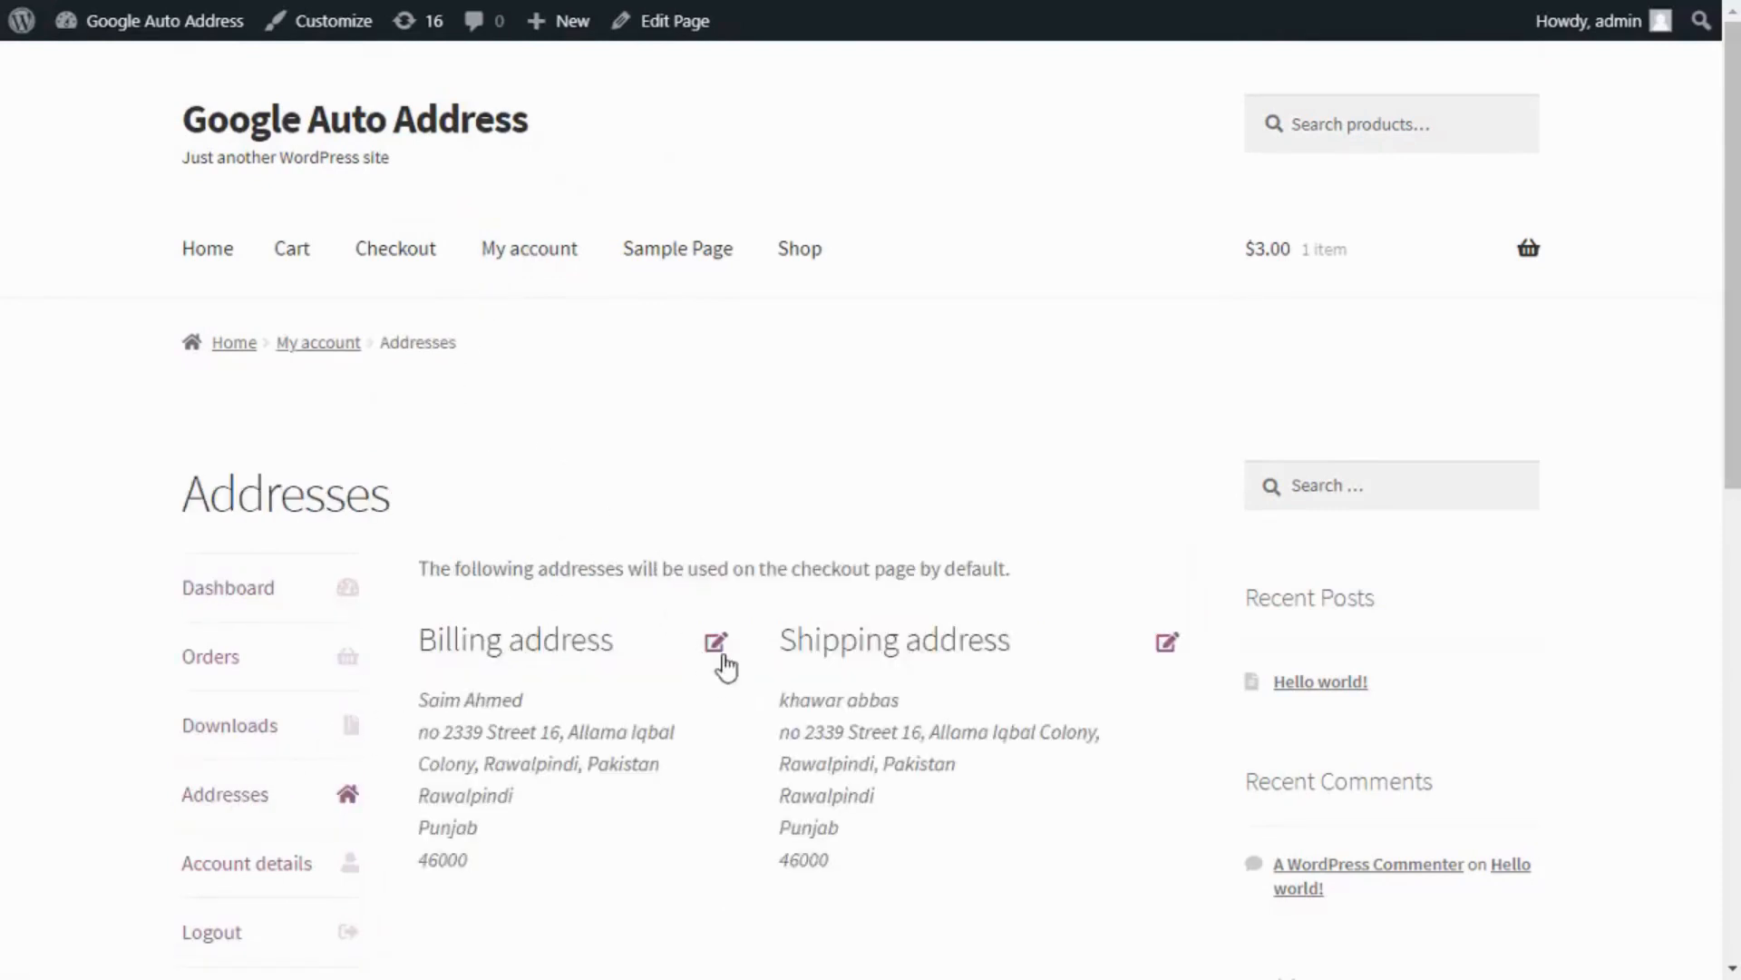
click(716, 642)
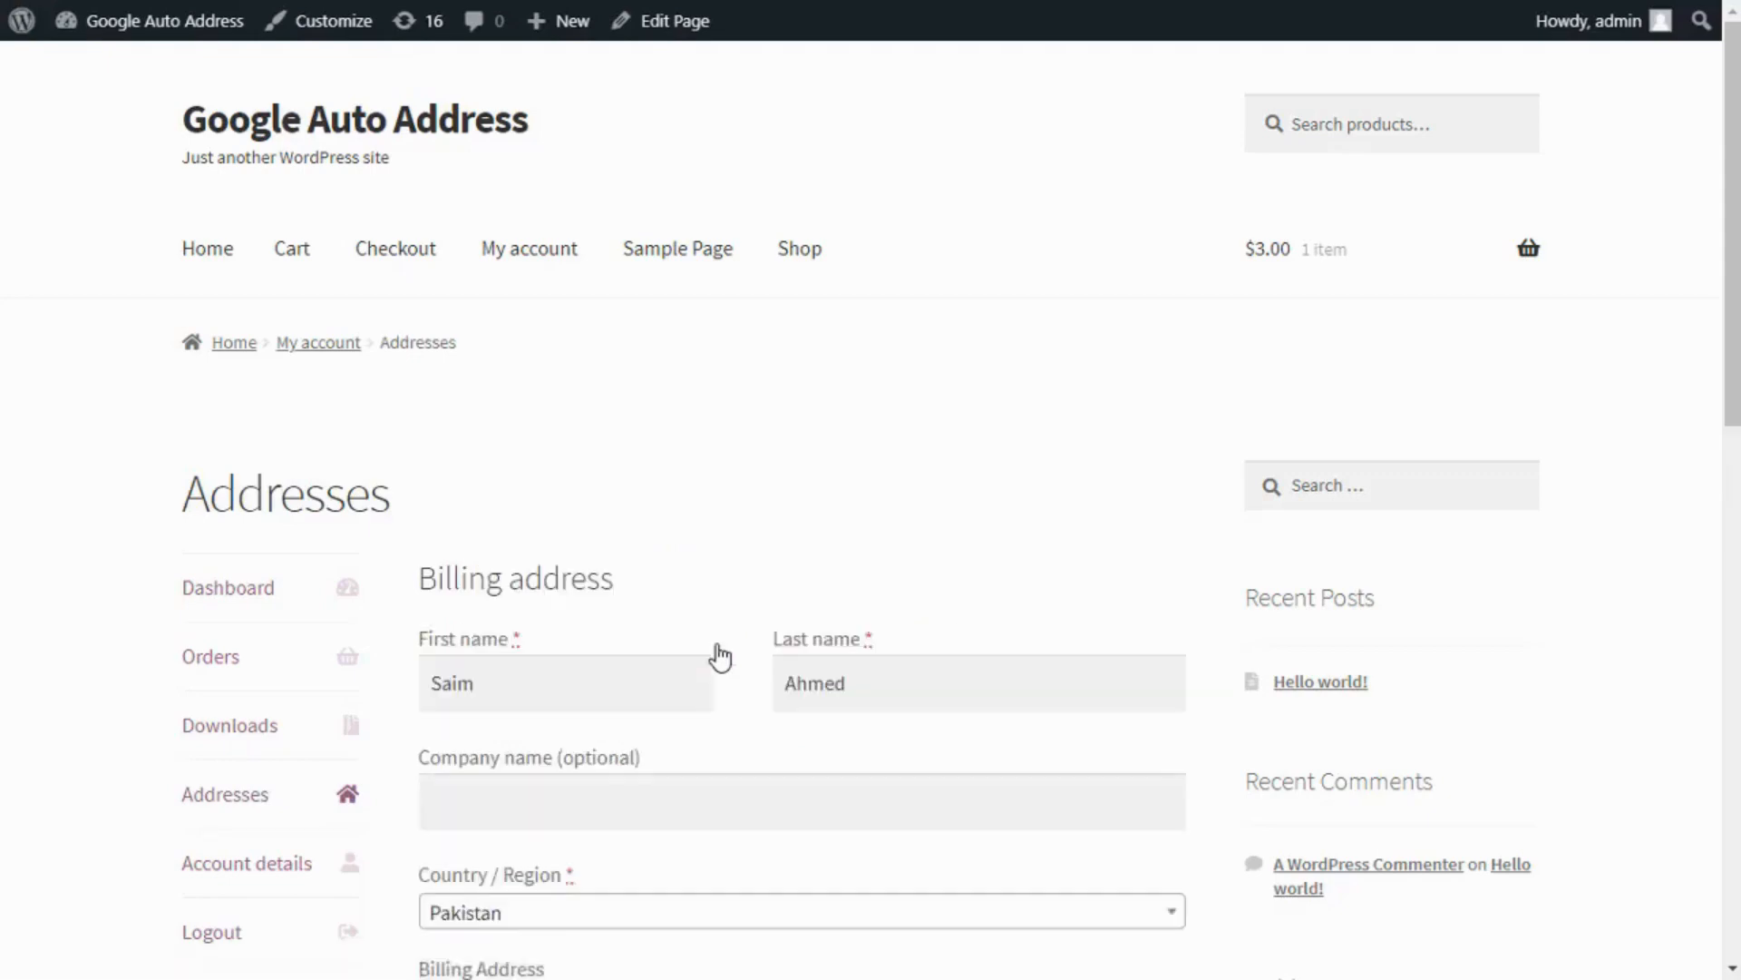
Type 'rawalpindi' in the Billing Address field to reach Moti Mehal Stop, Marir
scroll(down, 3)
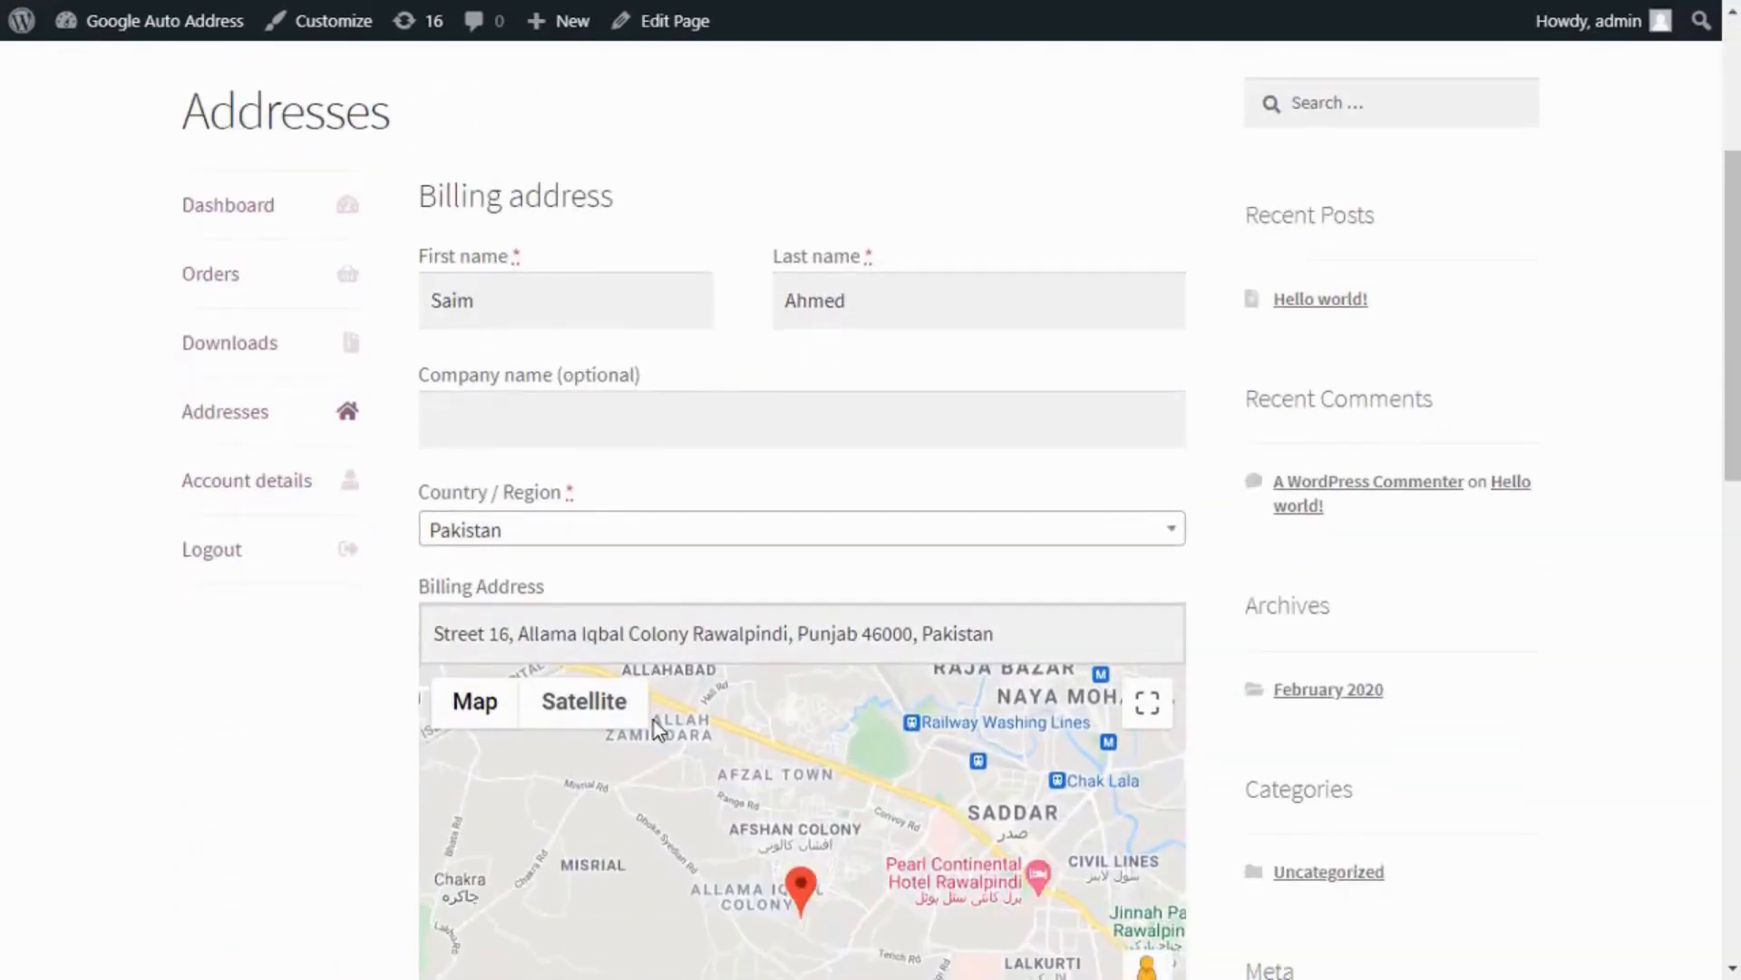
scroll(down, 3)
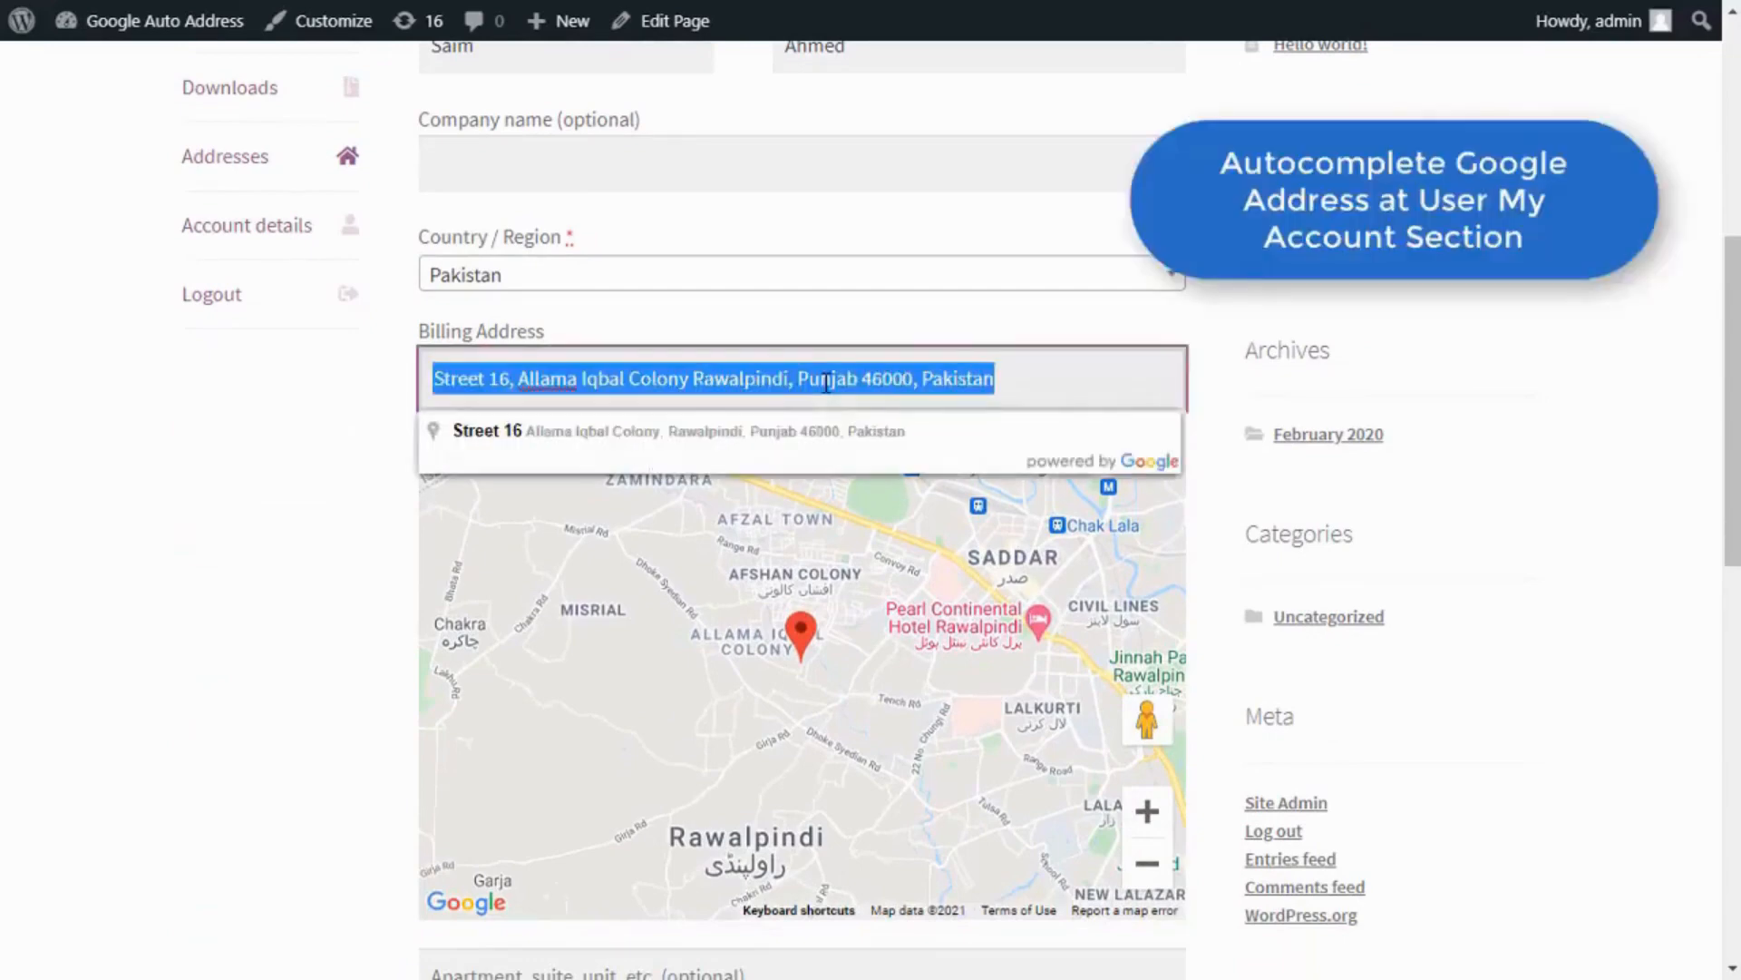
text(rawalpi)
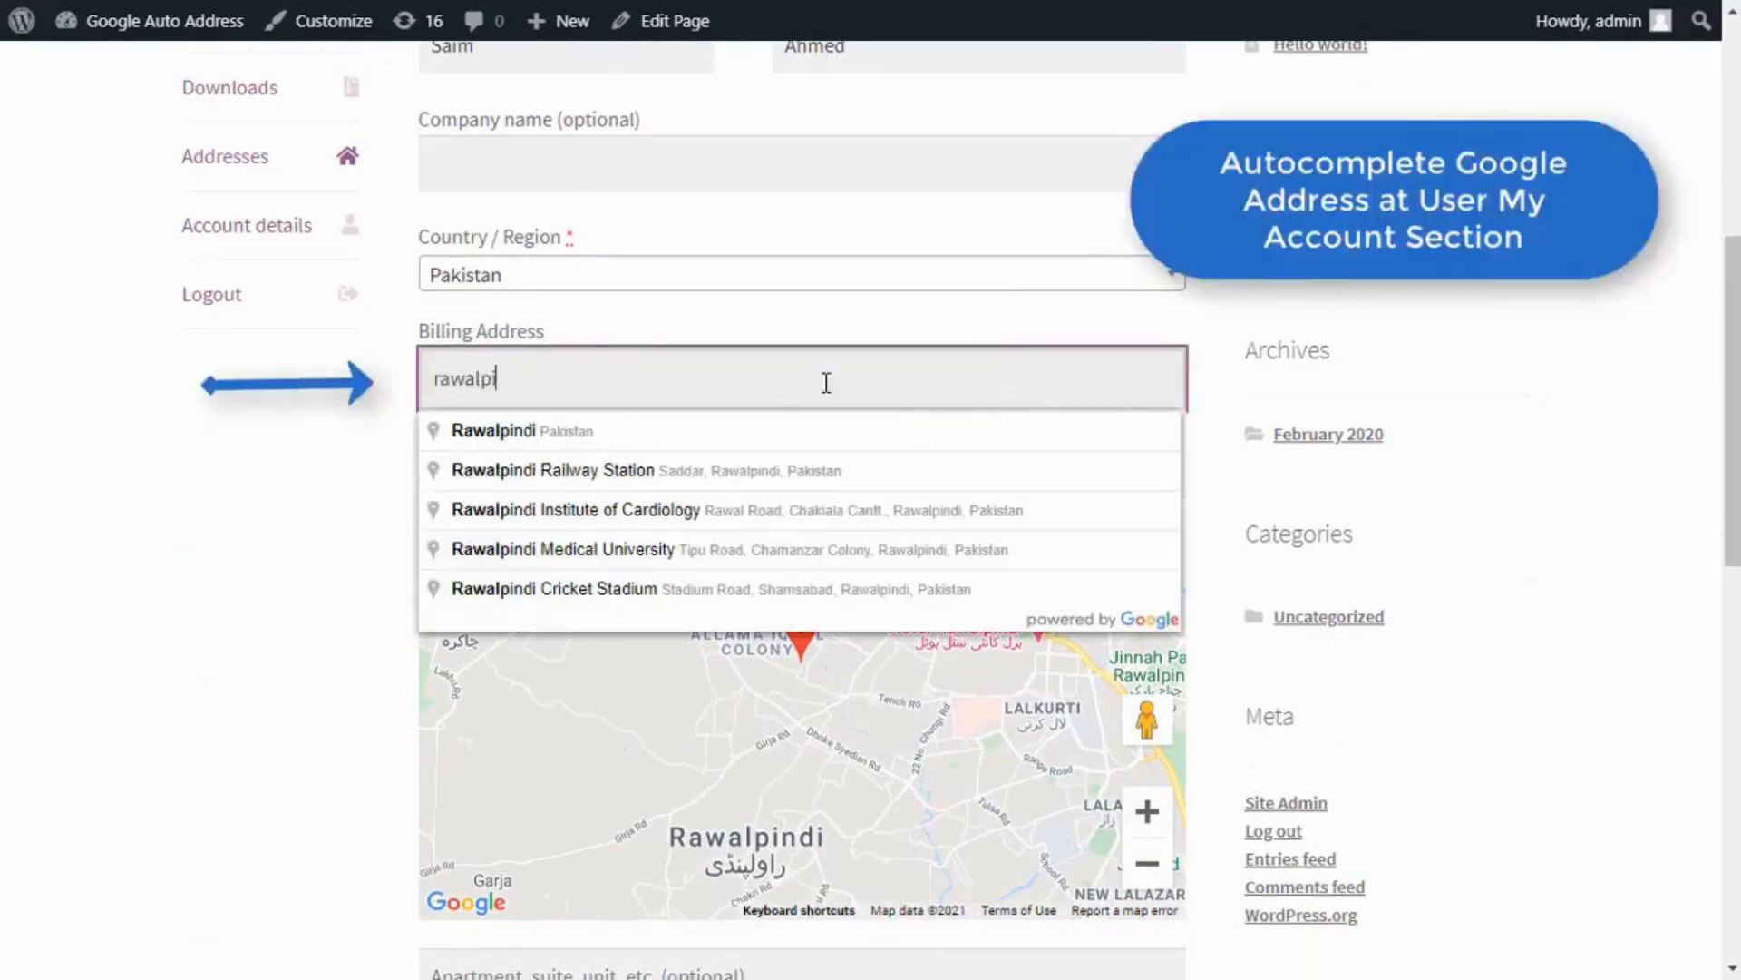
text(indi, Punjab 46000, Pakistan)
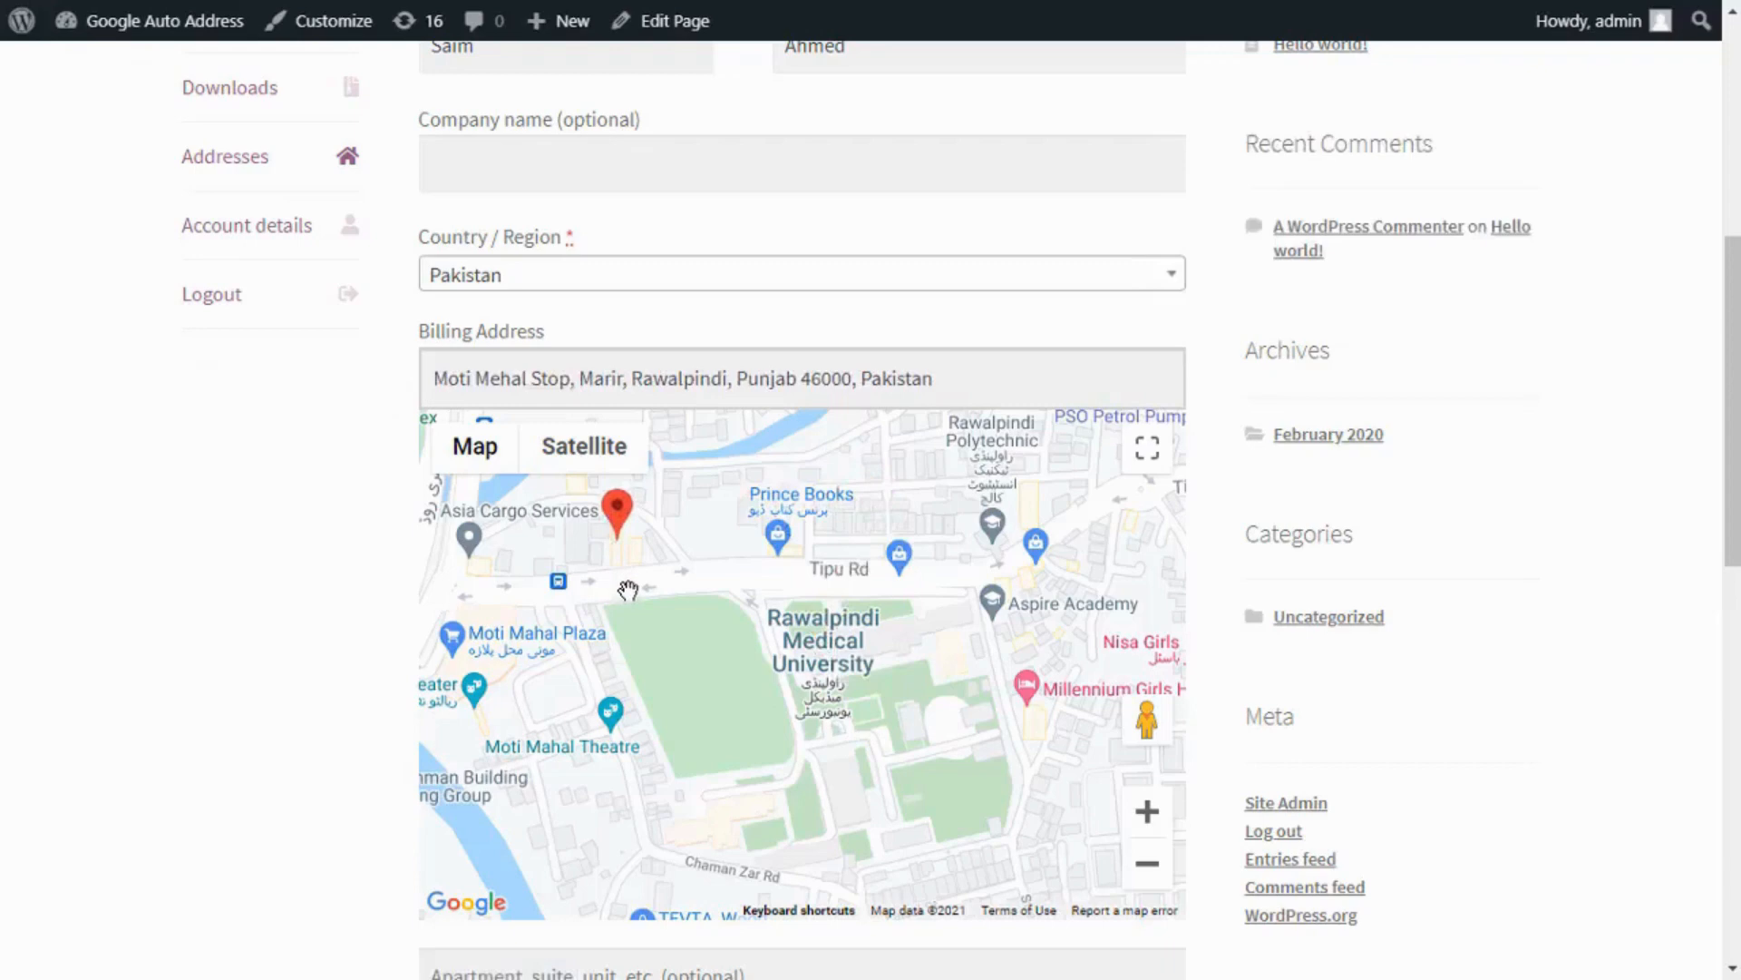
mouse_move(287, 535)
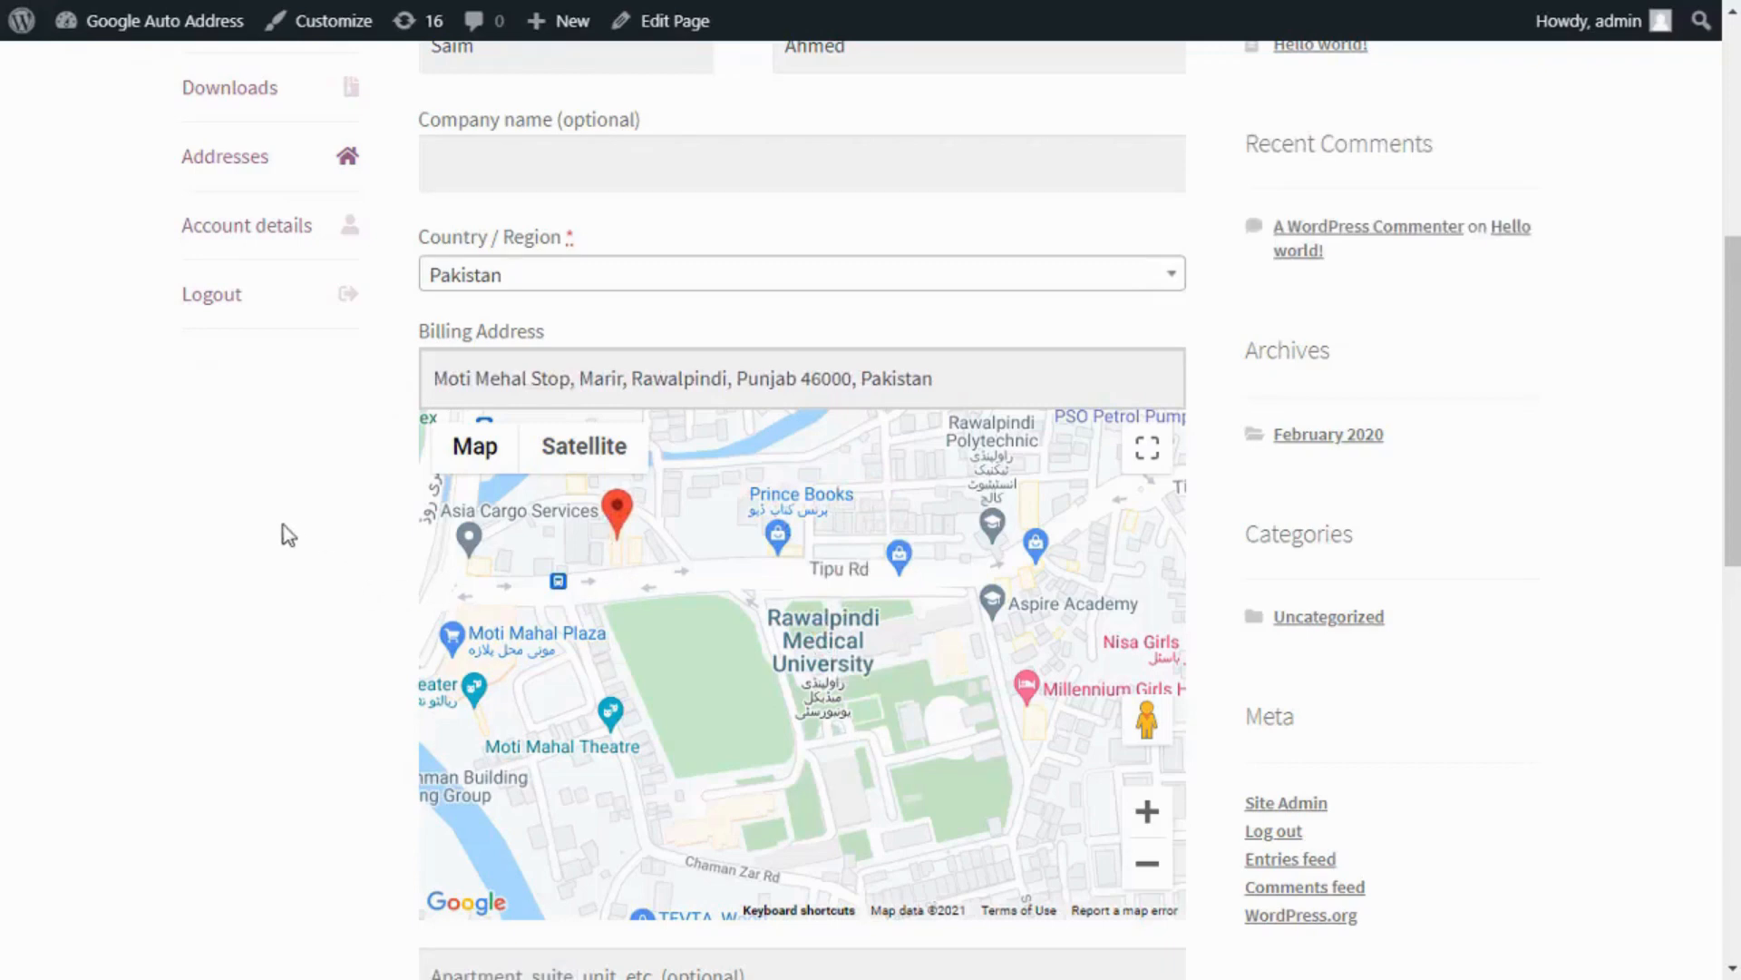